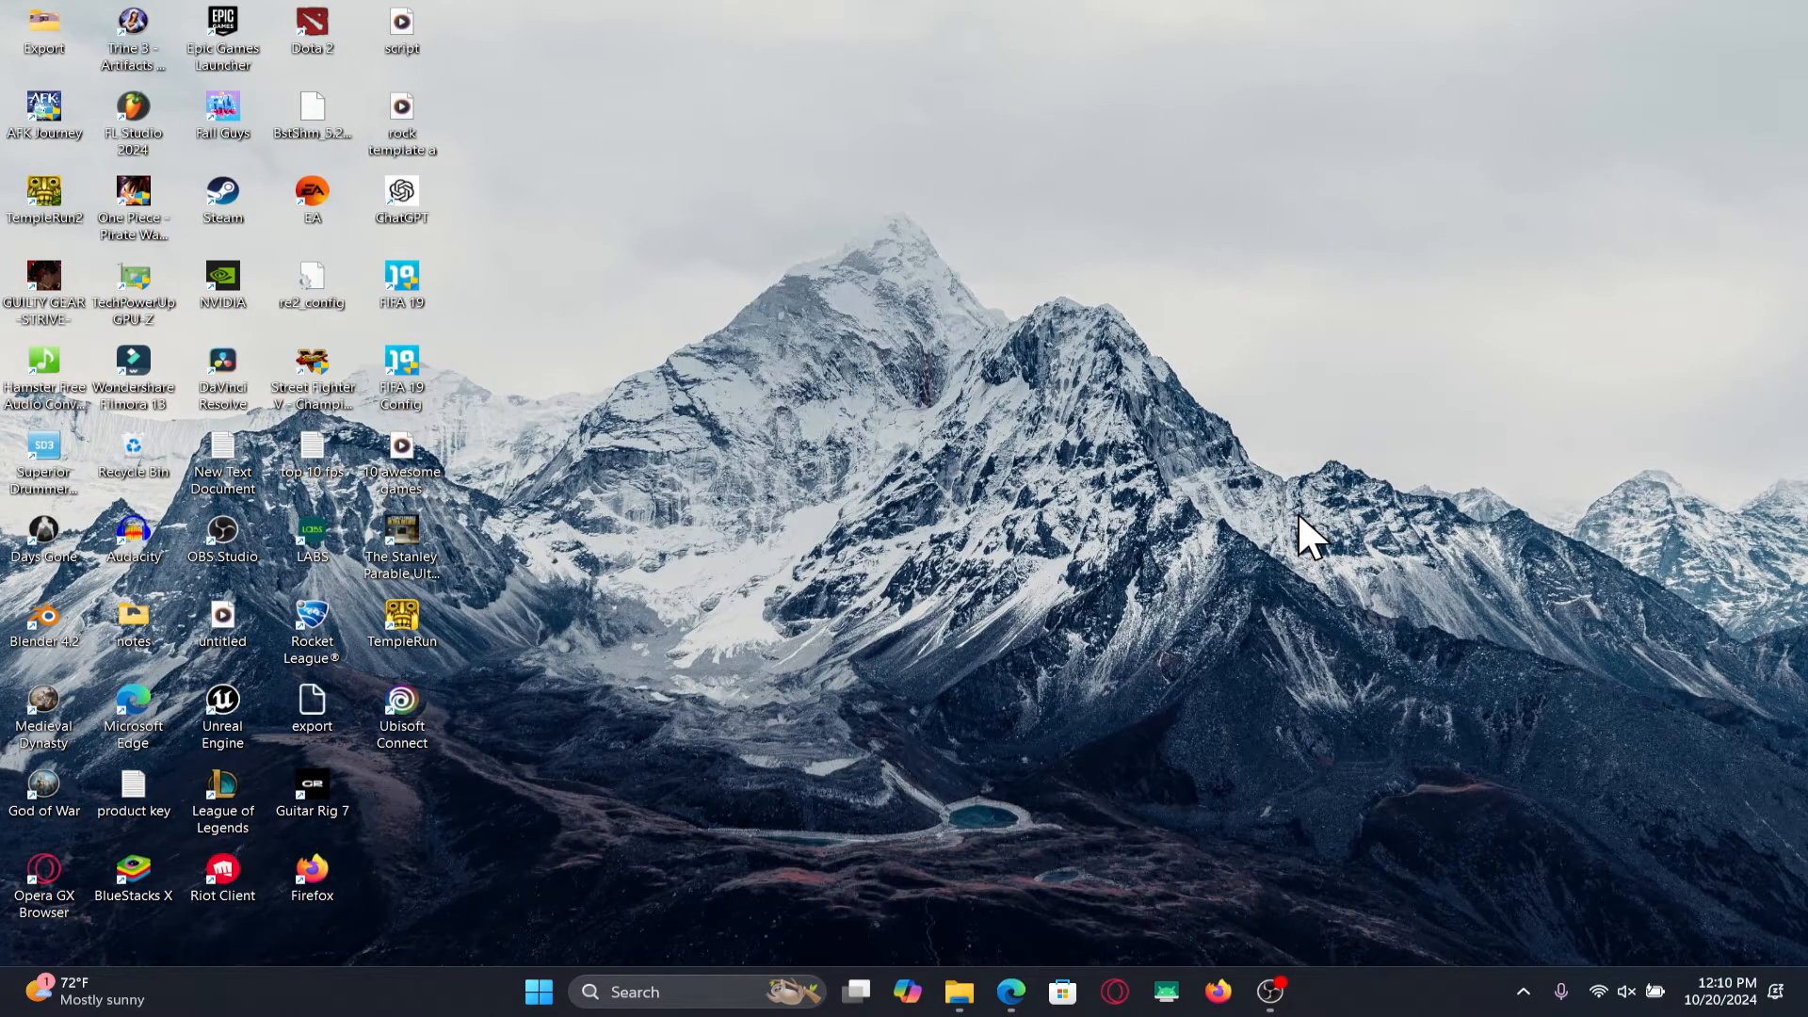
- Launch Microsoft Edge to a new tab with the Microsoft Start page
left_click(1009, 992)
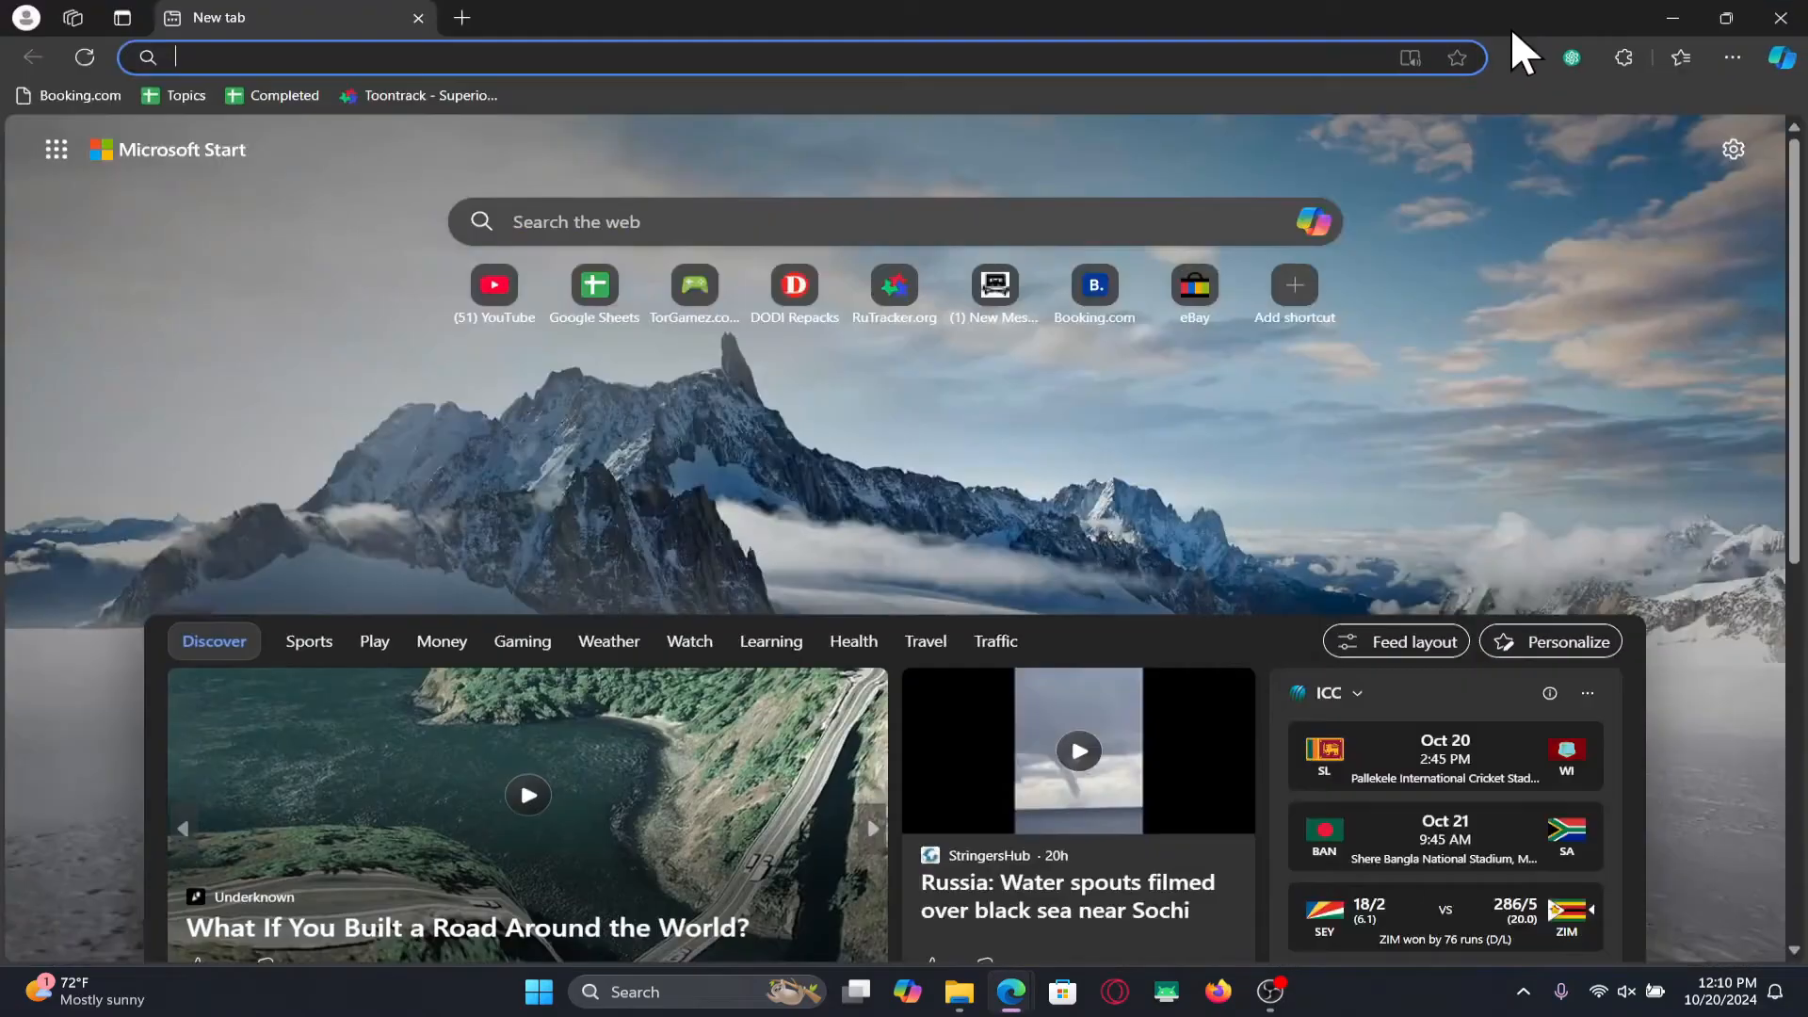
- Go to ubisoft.com and reach Account Management from the profile avatar menu
type("ubisoft.com/en-sg/")
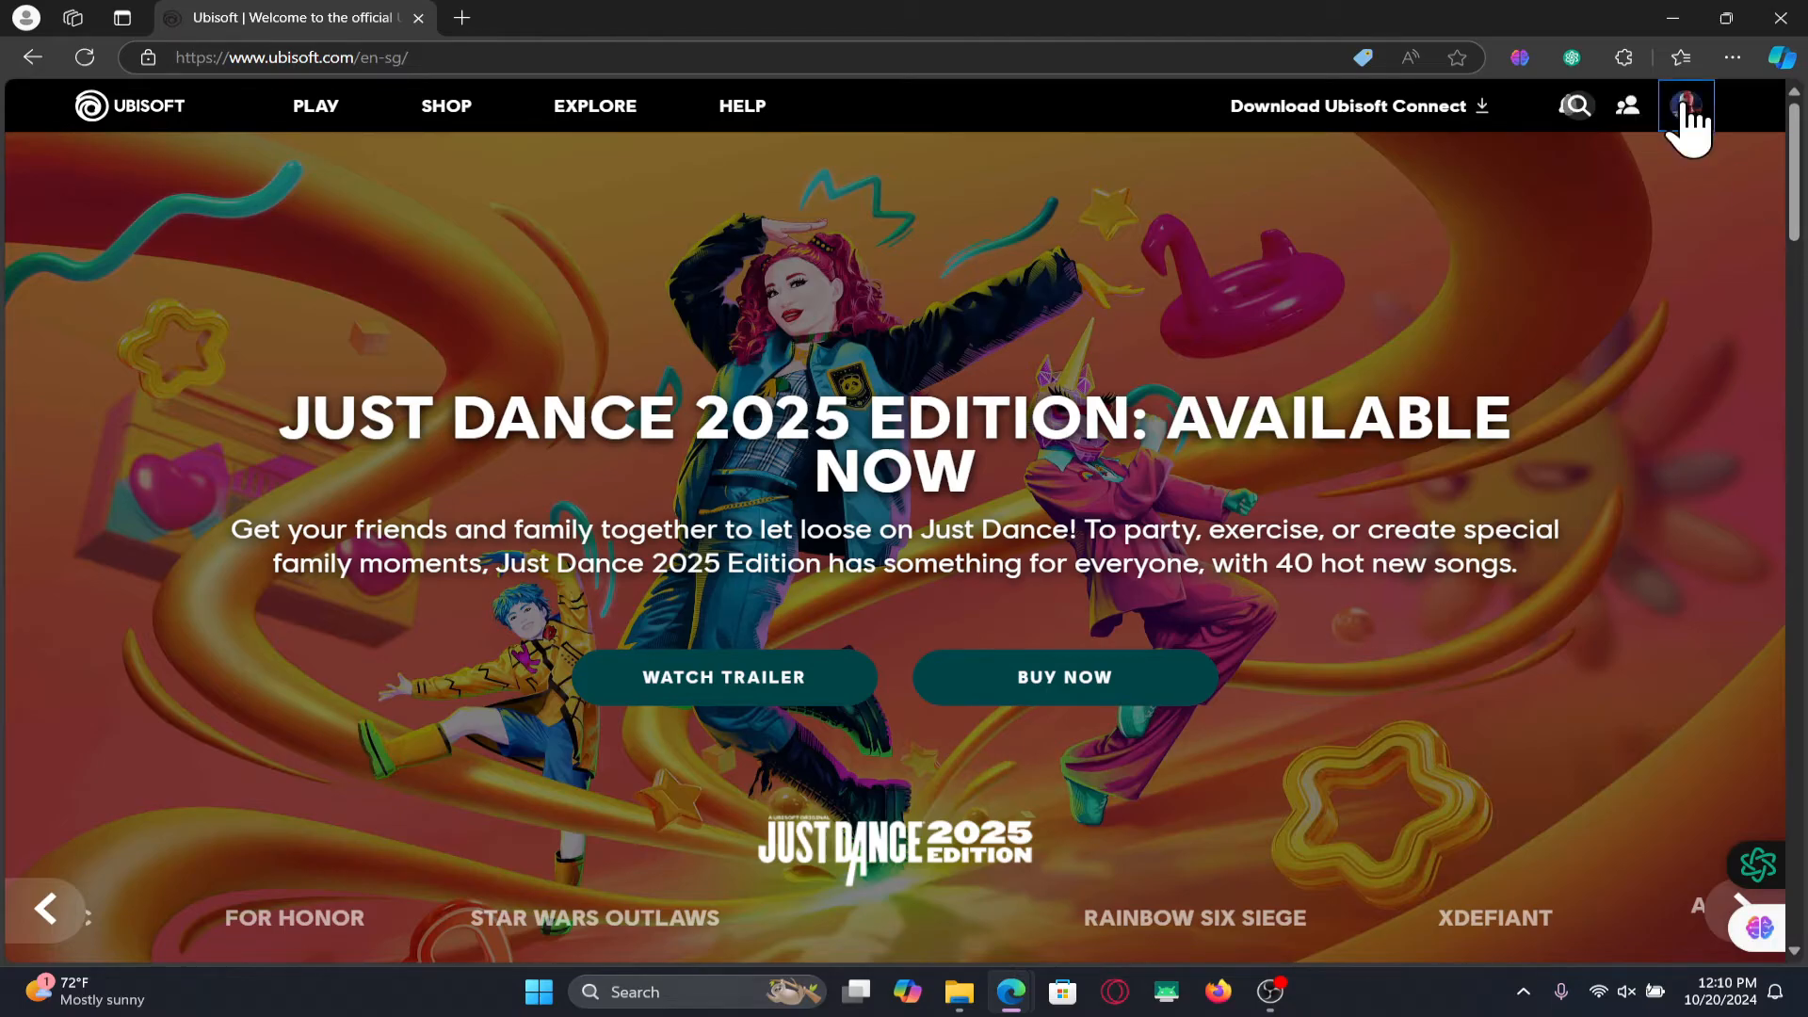
mouse_move(750, 418)
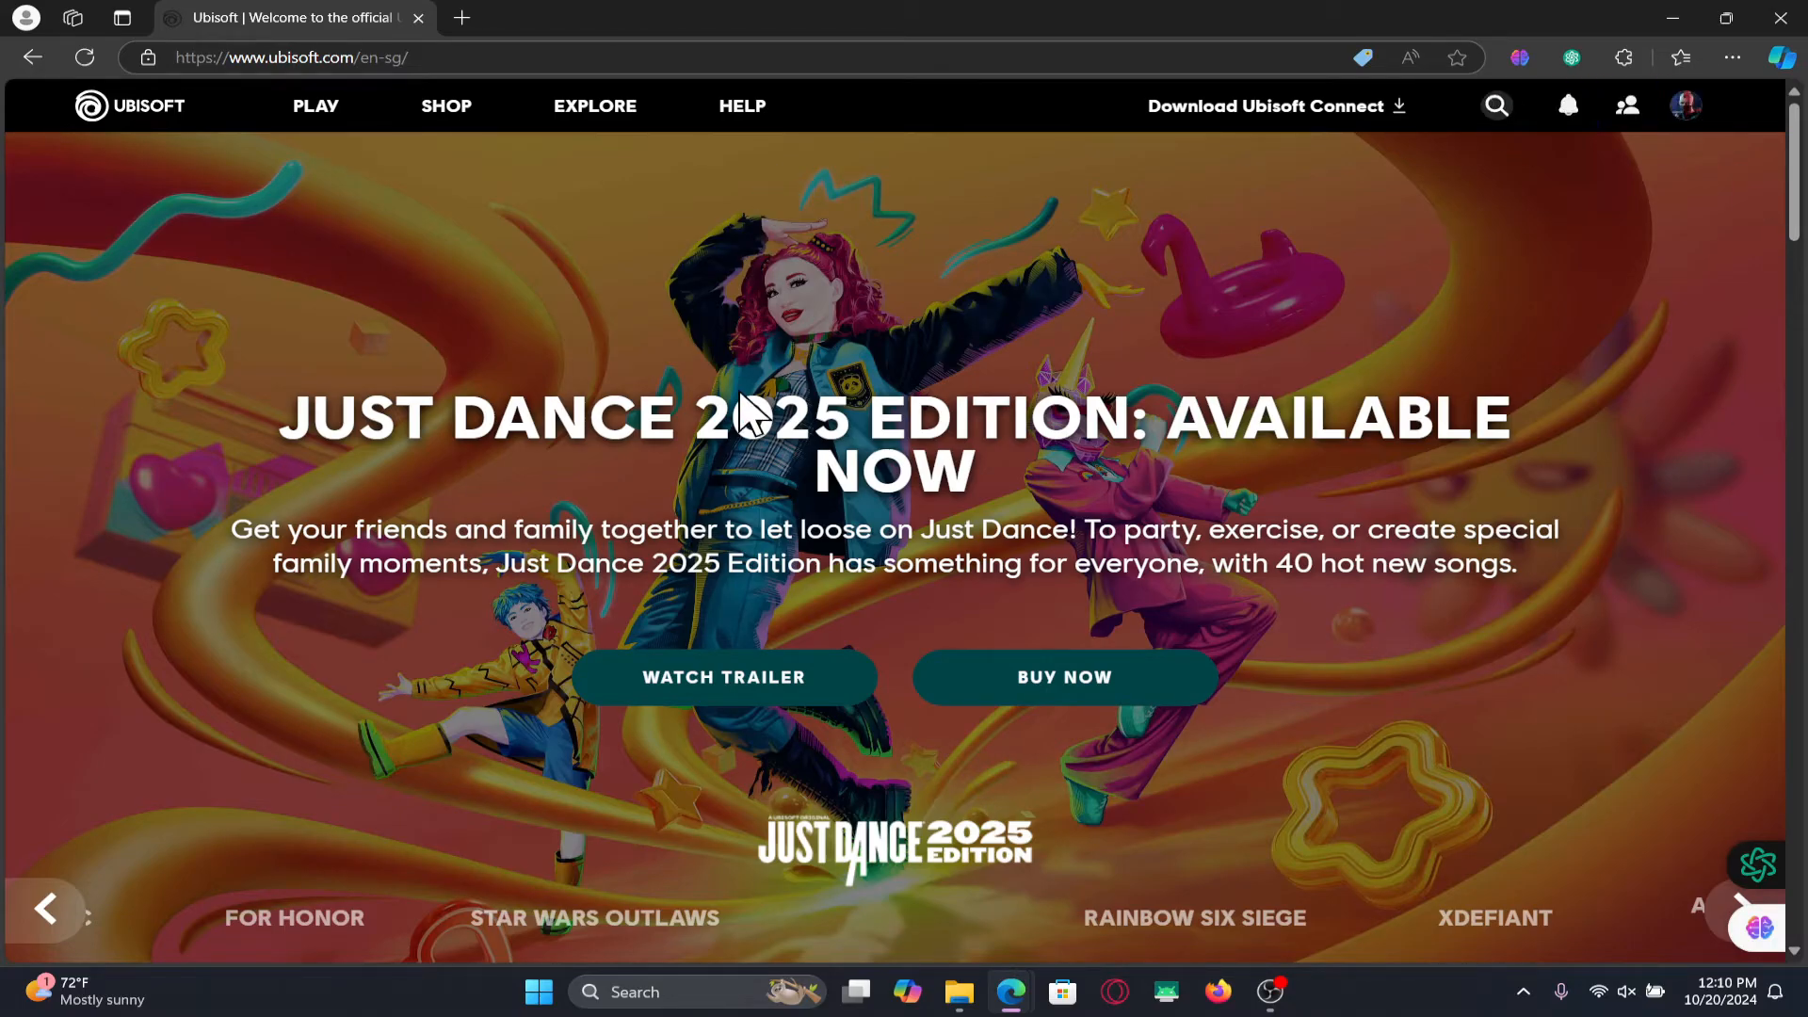
mouse_move(761, 392)
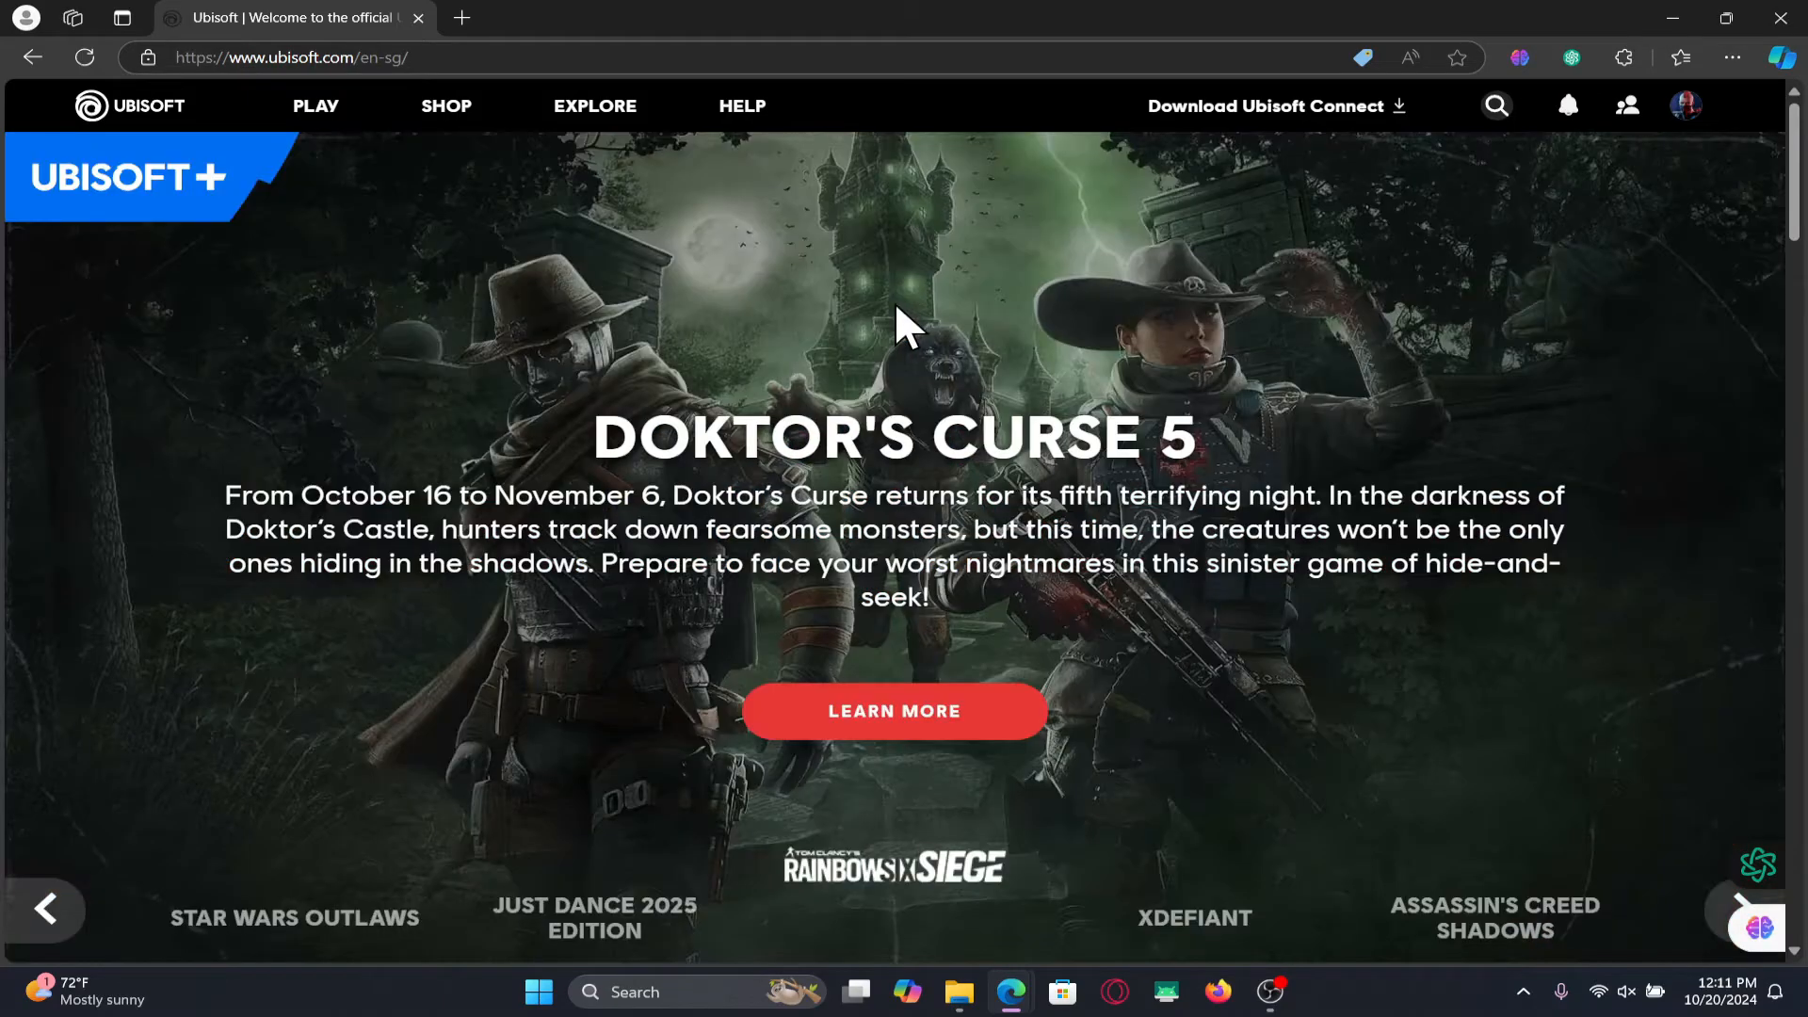
mouse_move(1313, 243)
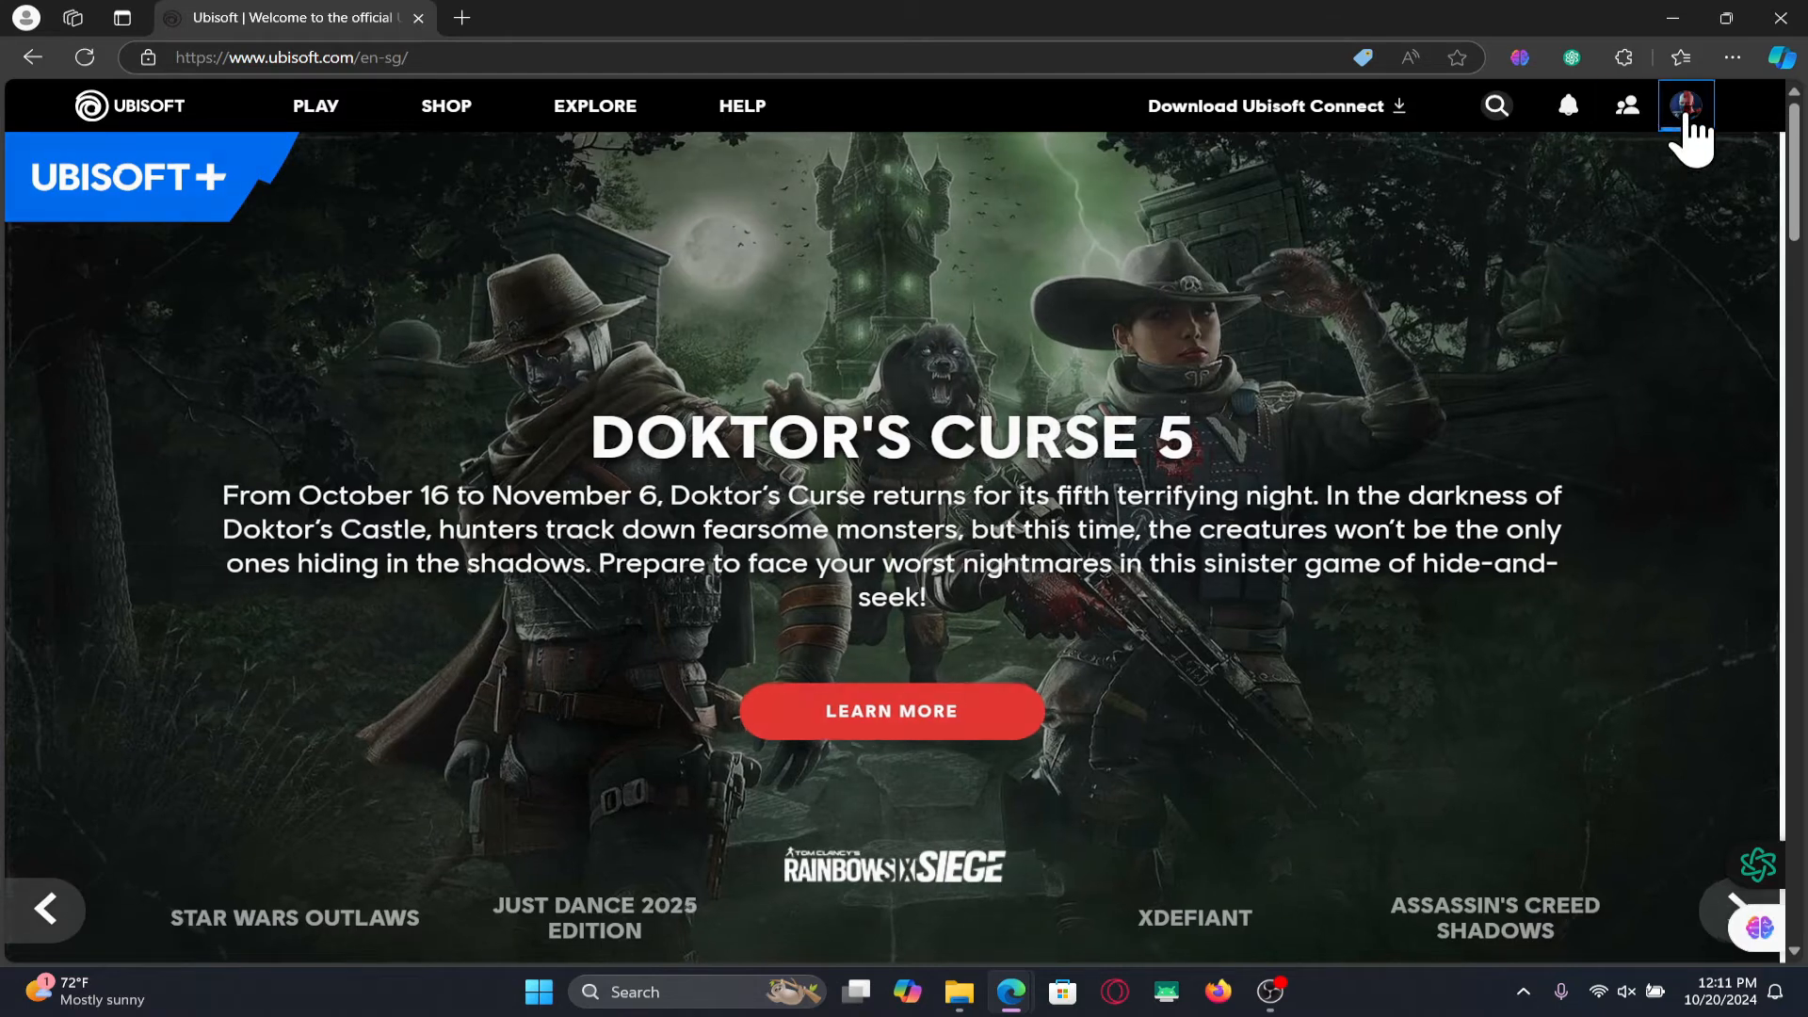
left_click(1684, 106)
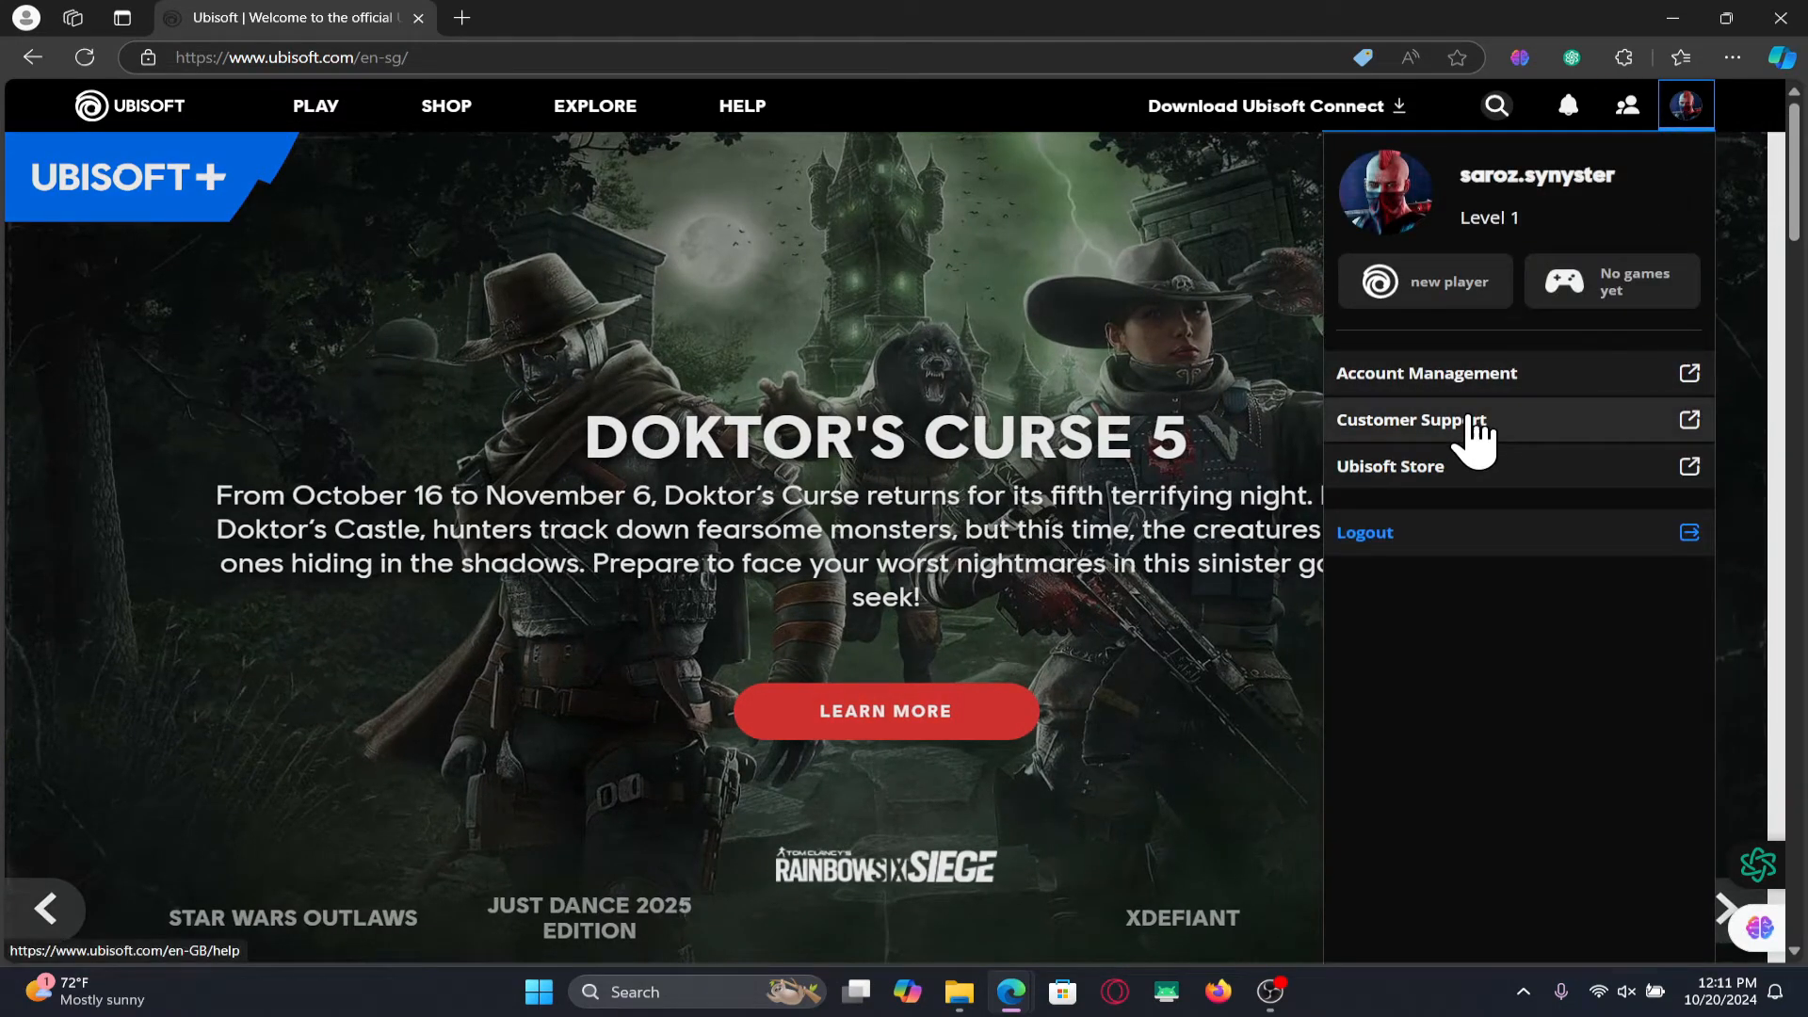
left_click(1428, 373)
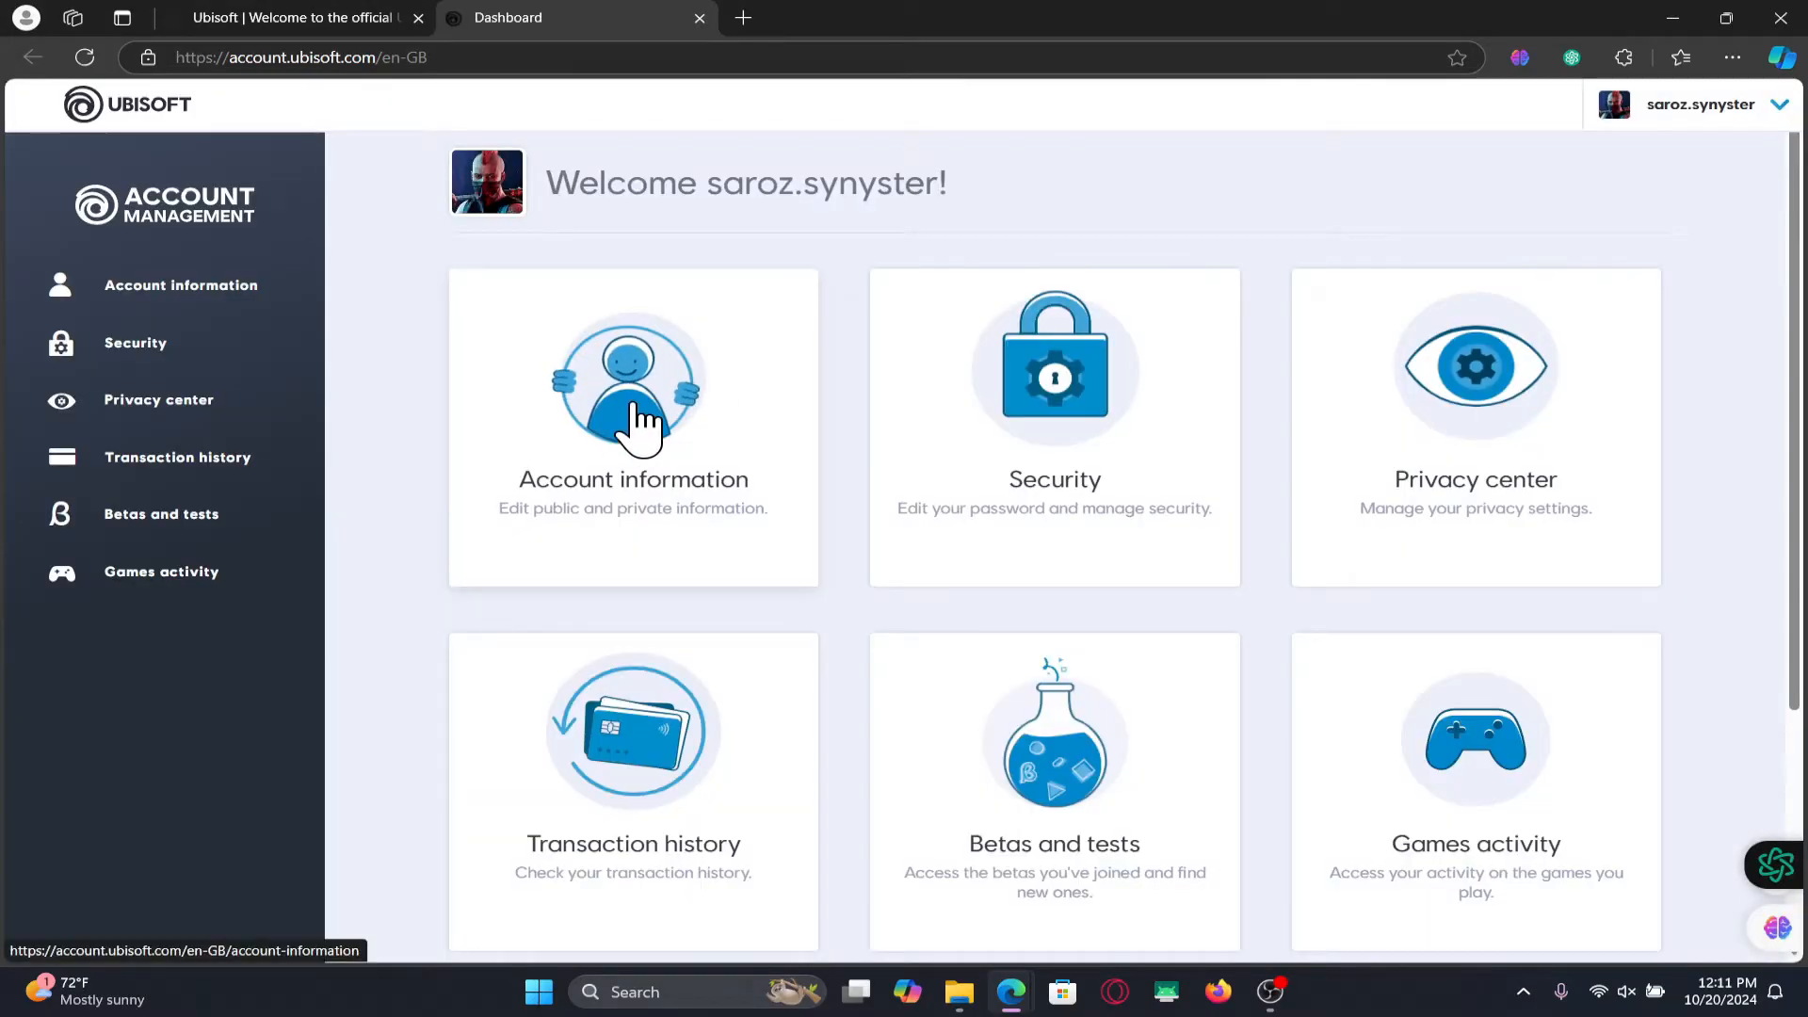
- From Account information, link Twitch and authorize Ubisoft Connect to access the Twitch account
left_click(633, 428)
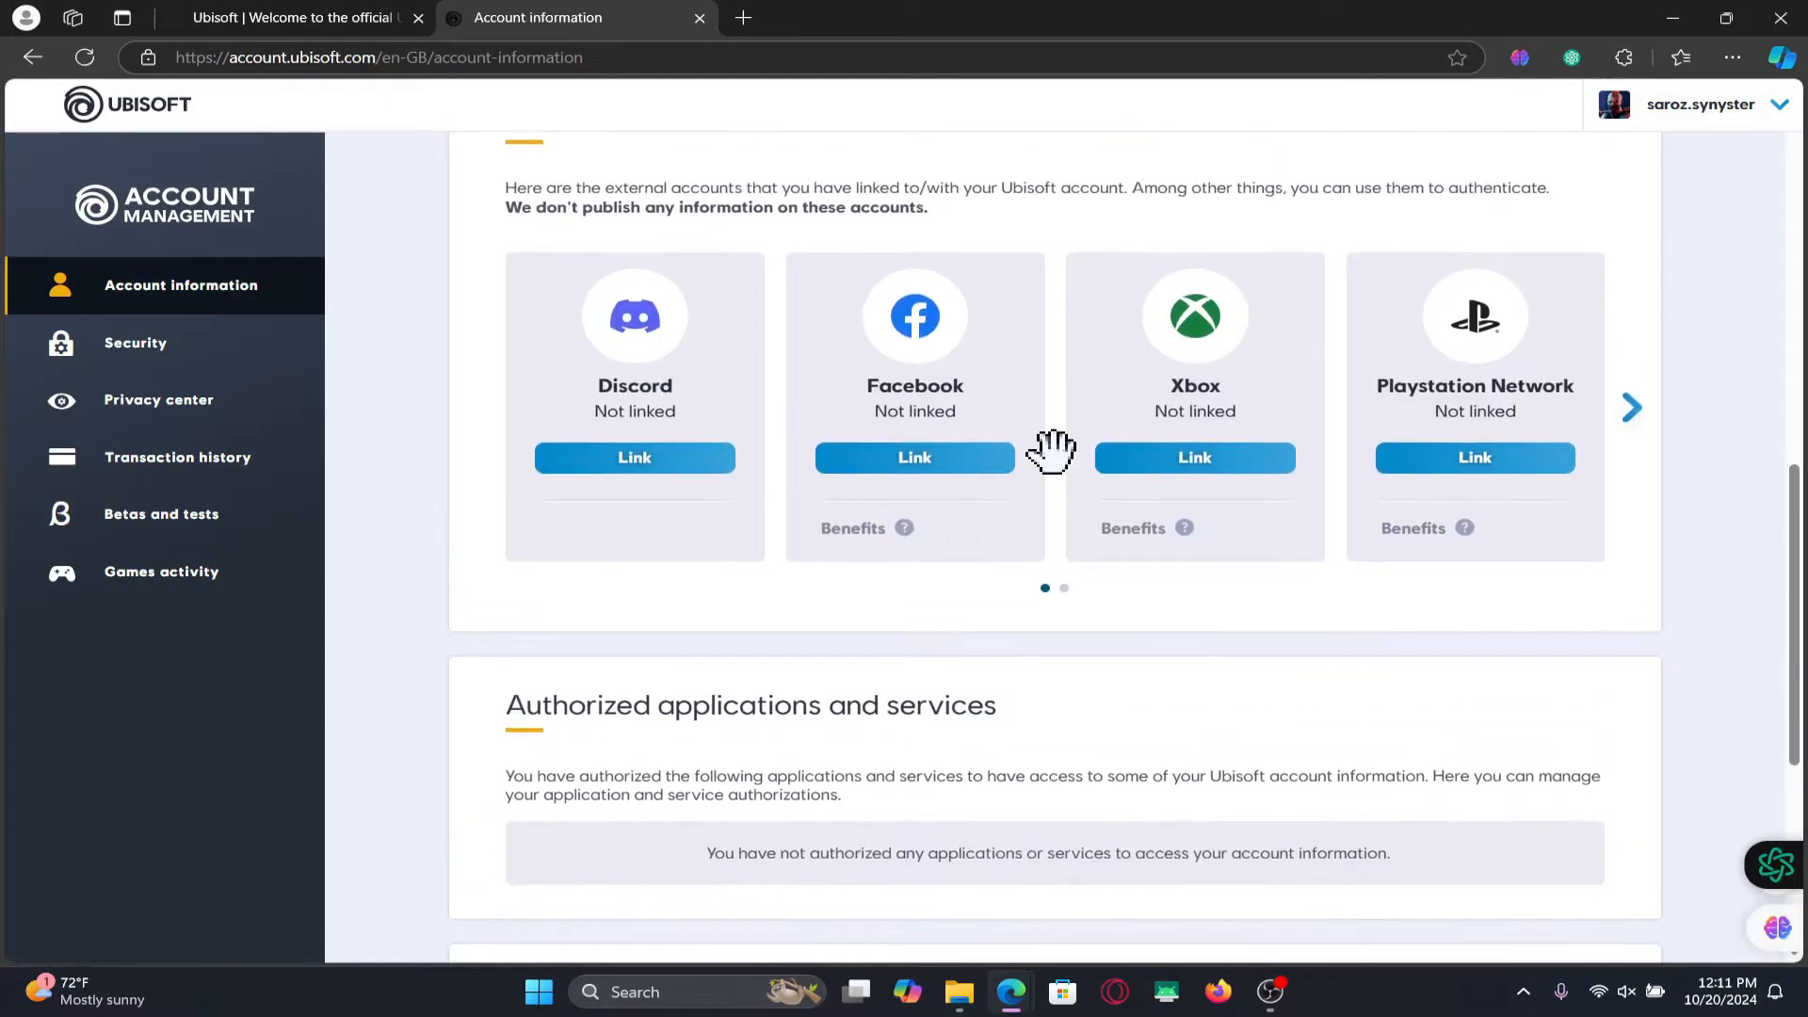
mouse_move(780, 337)
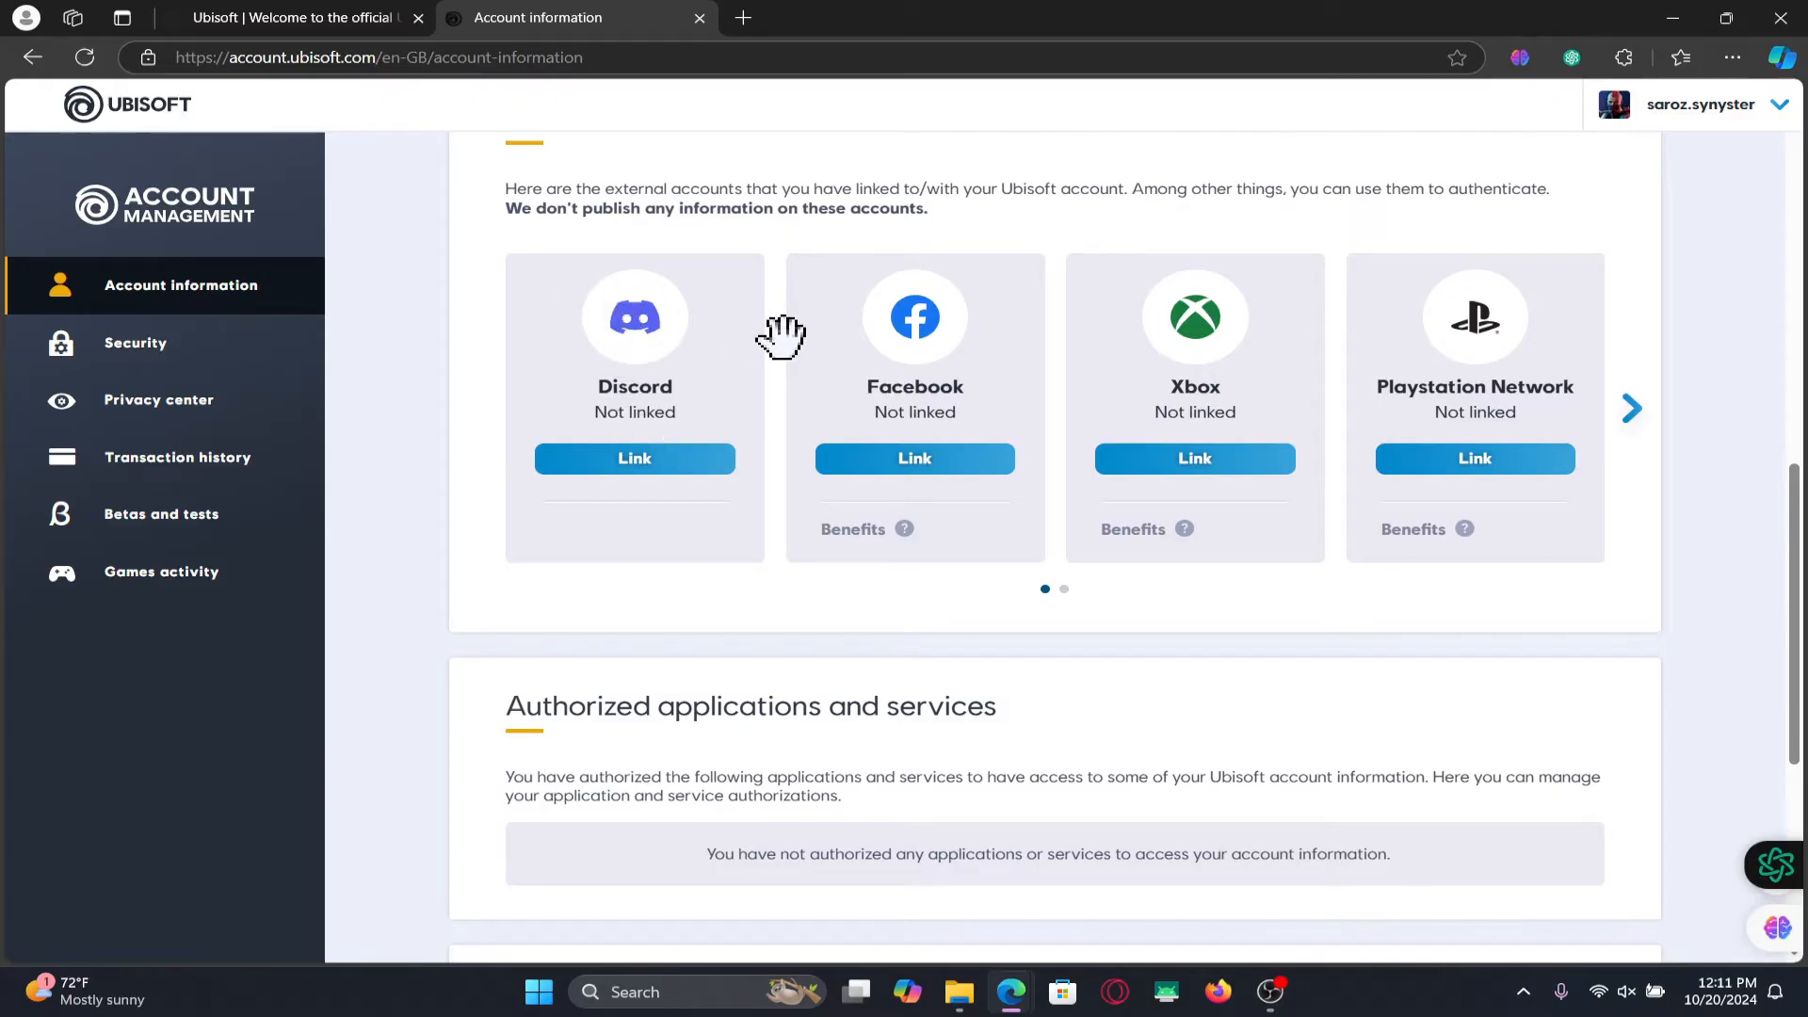
mouse_move(1642, 435)
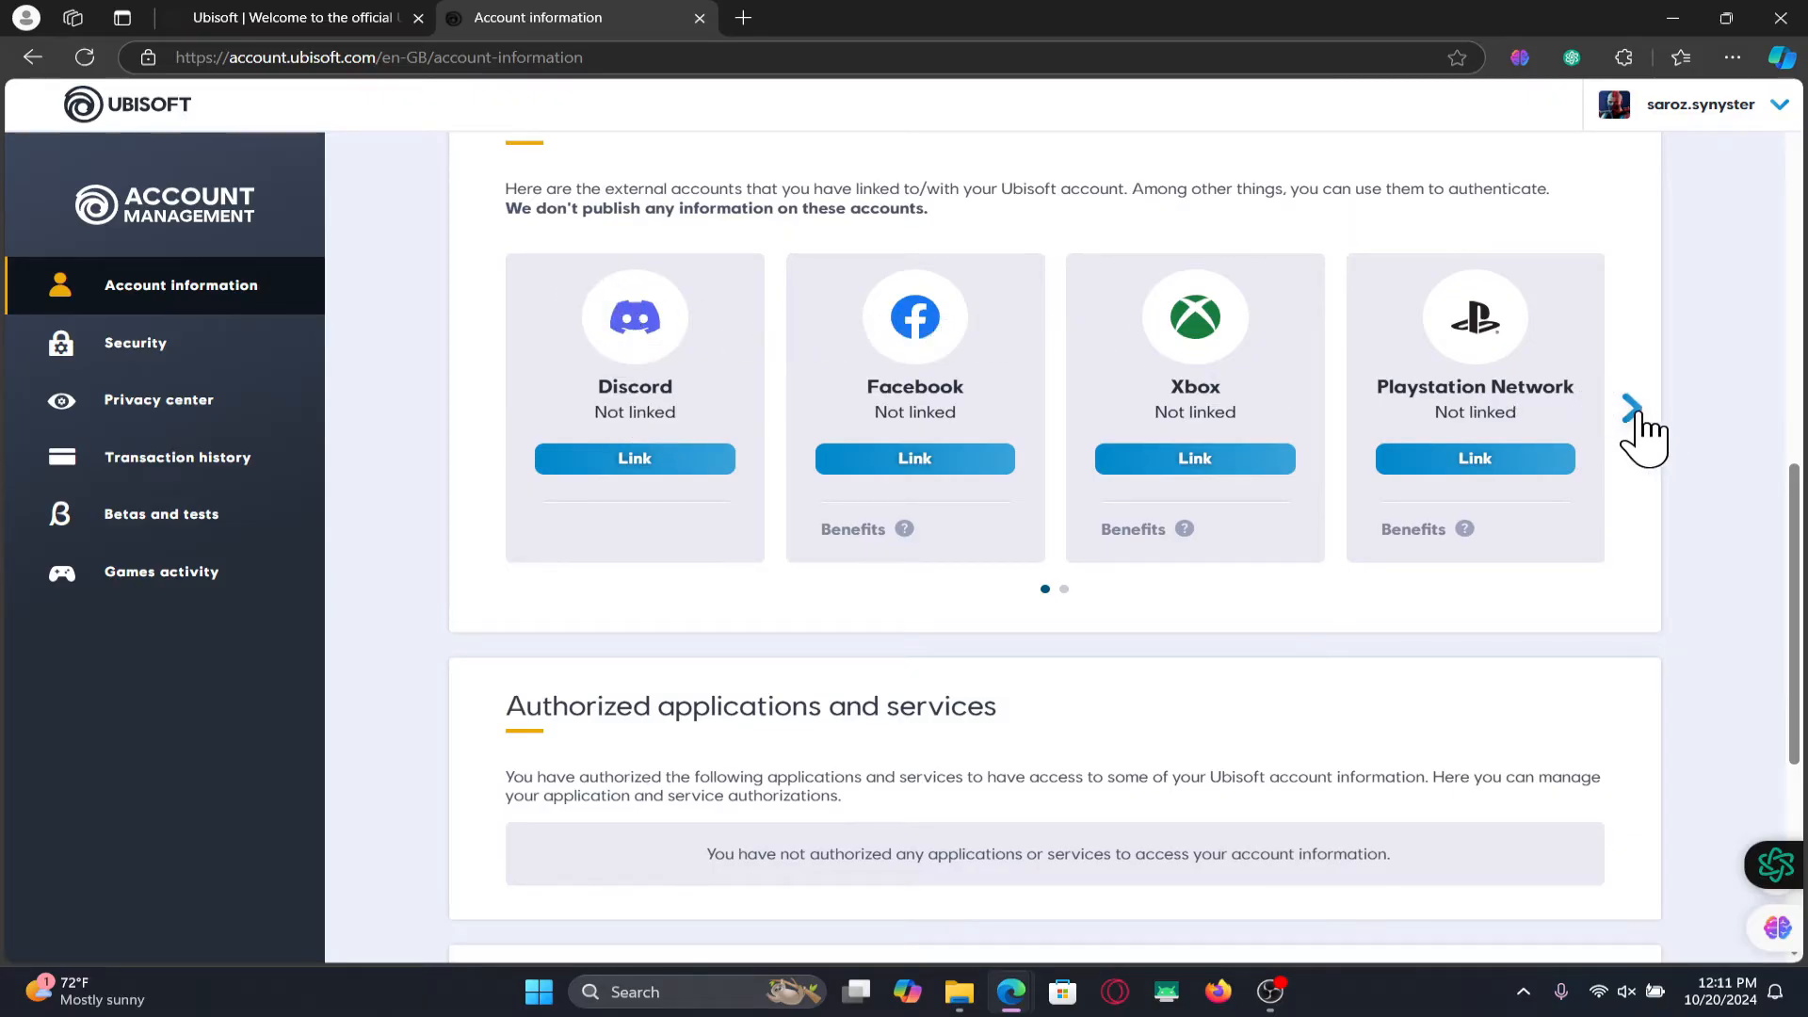
left_click(1628, 407)
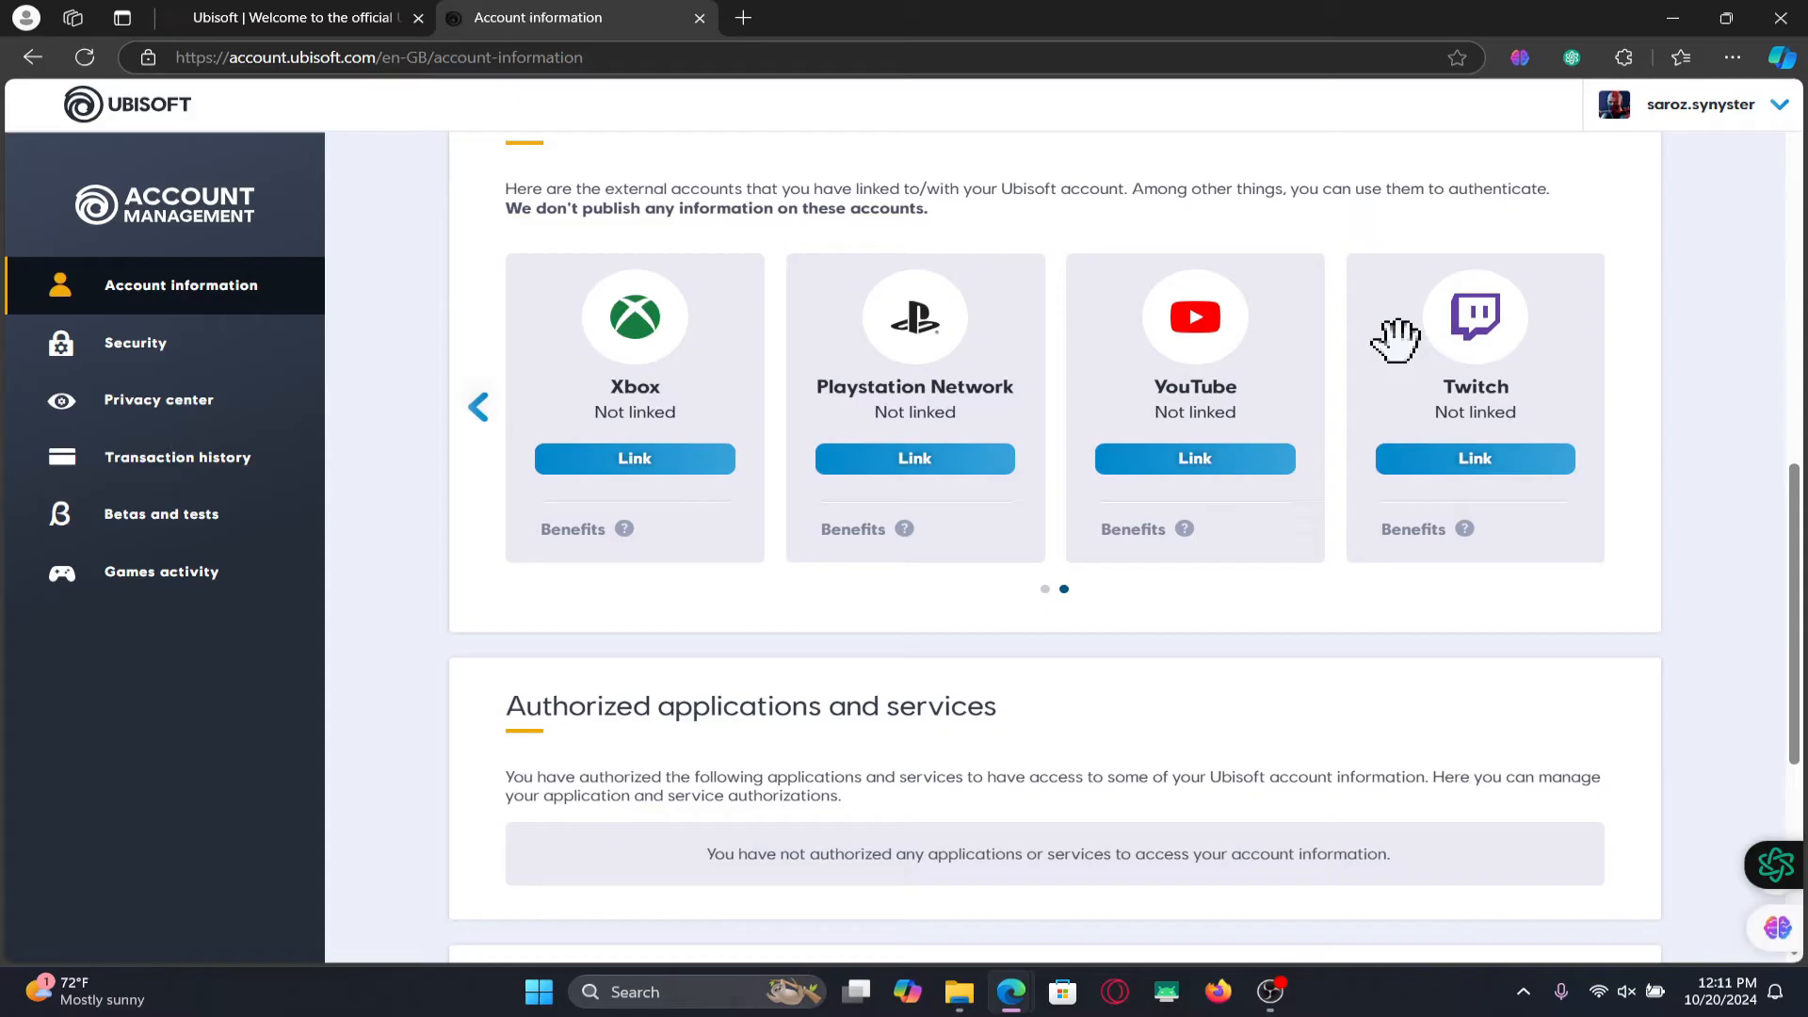
mouse_move(1473, 473)
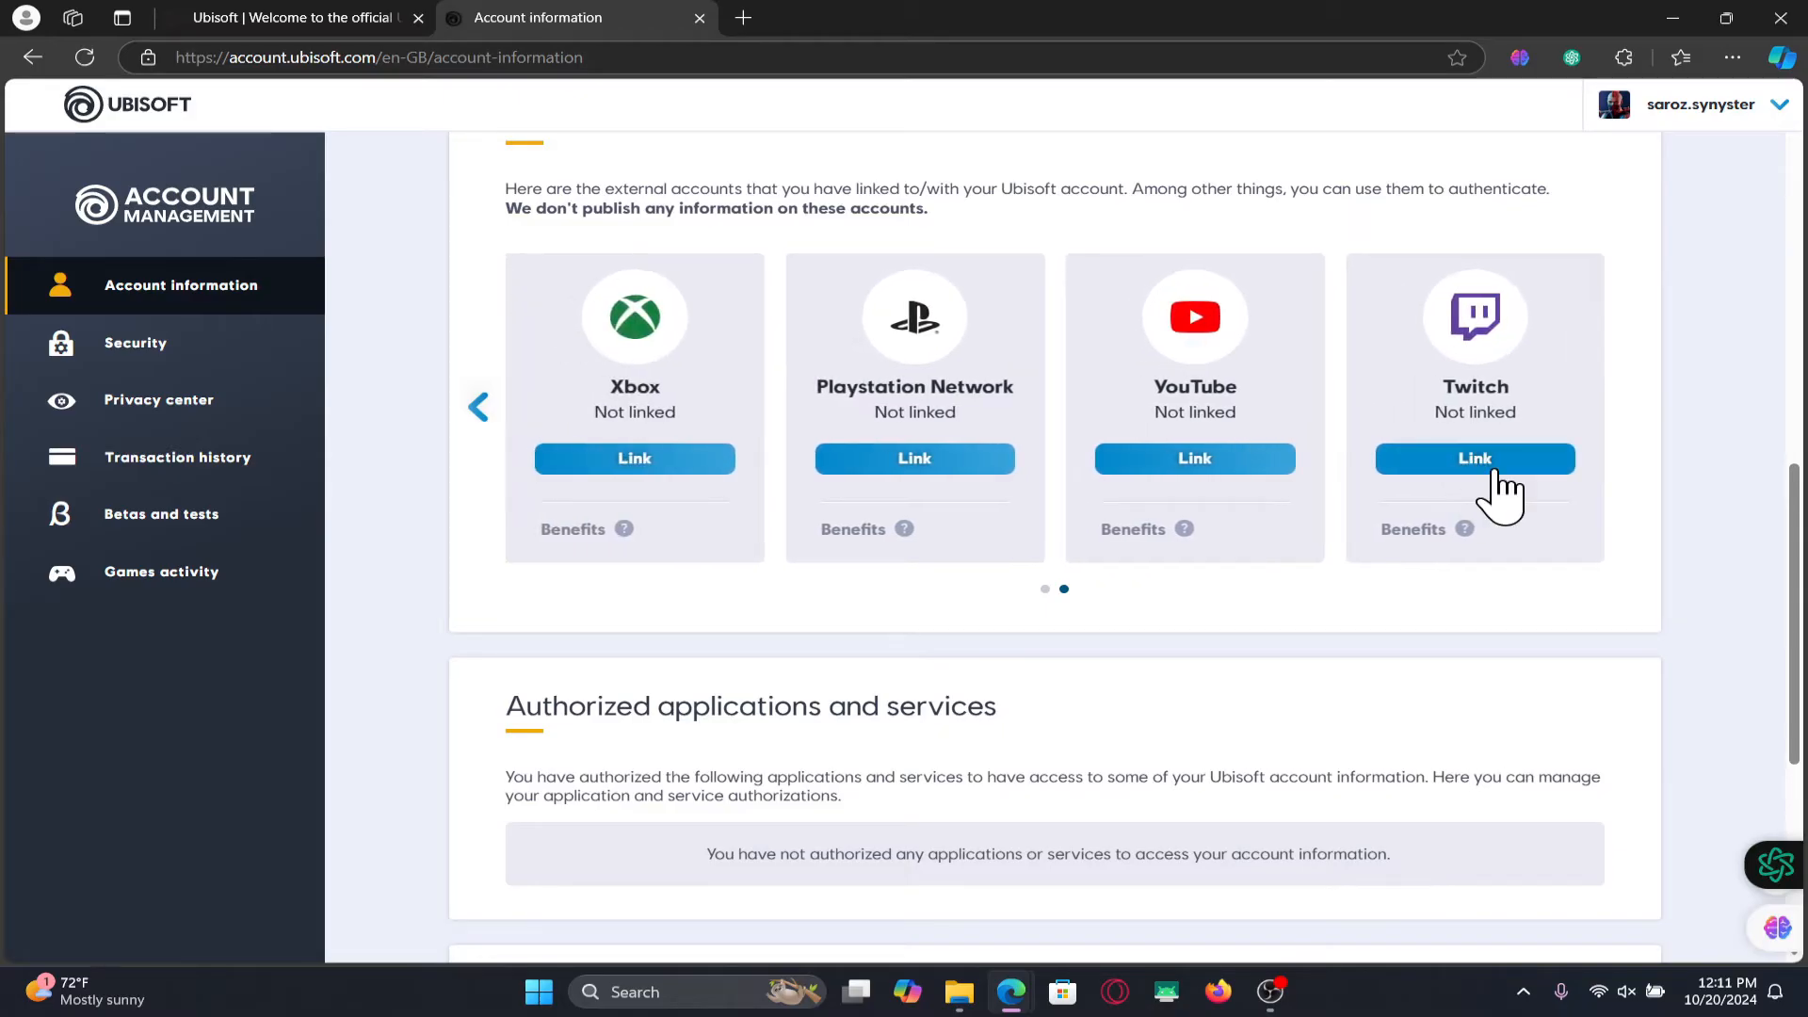
left_click(1474, 457)
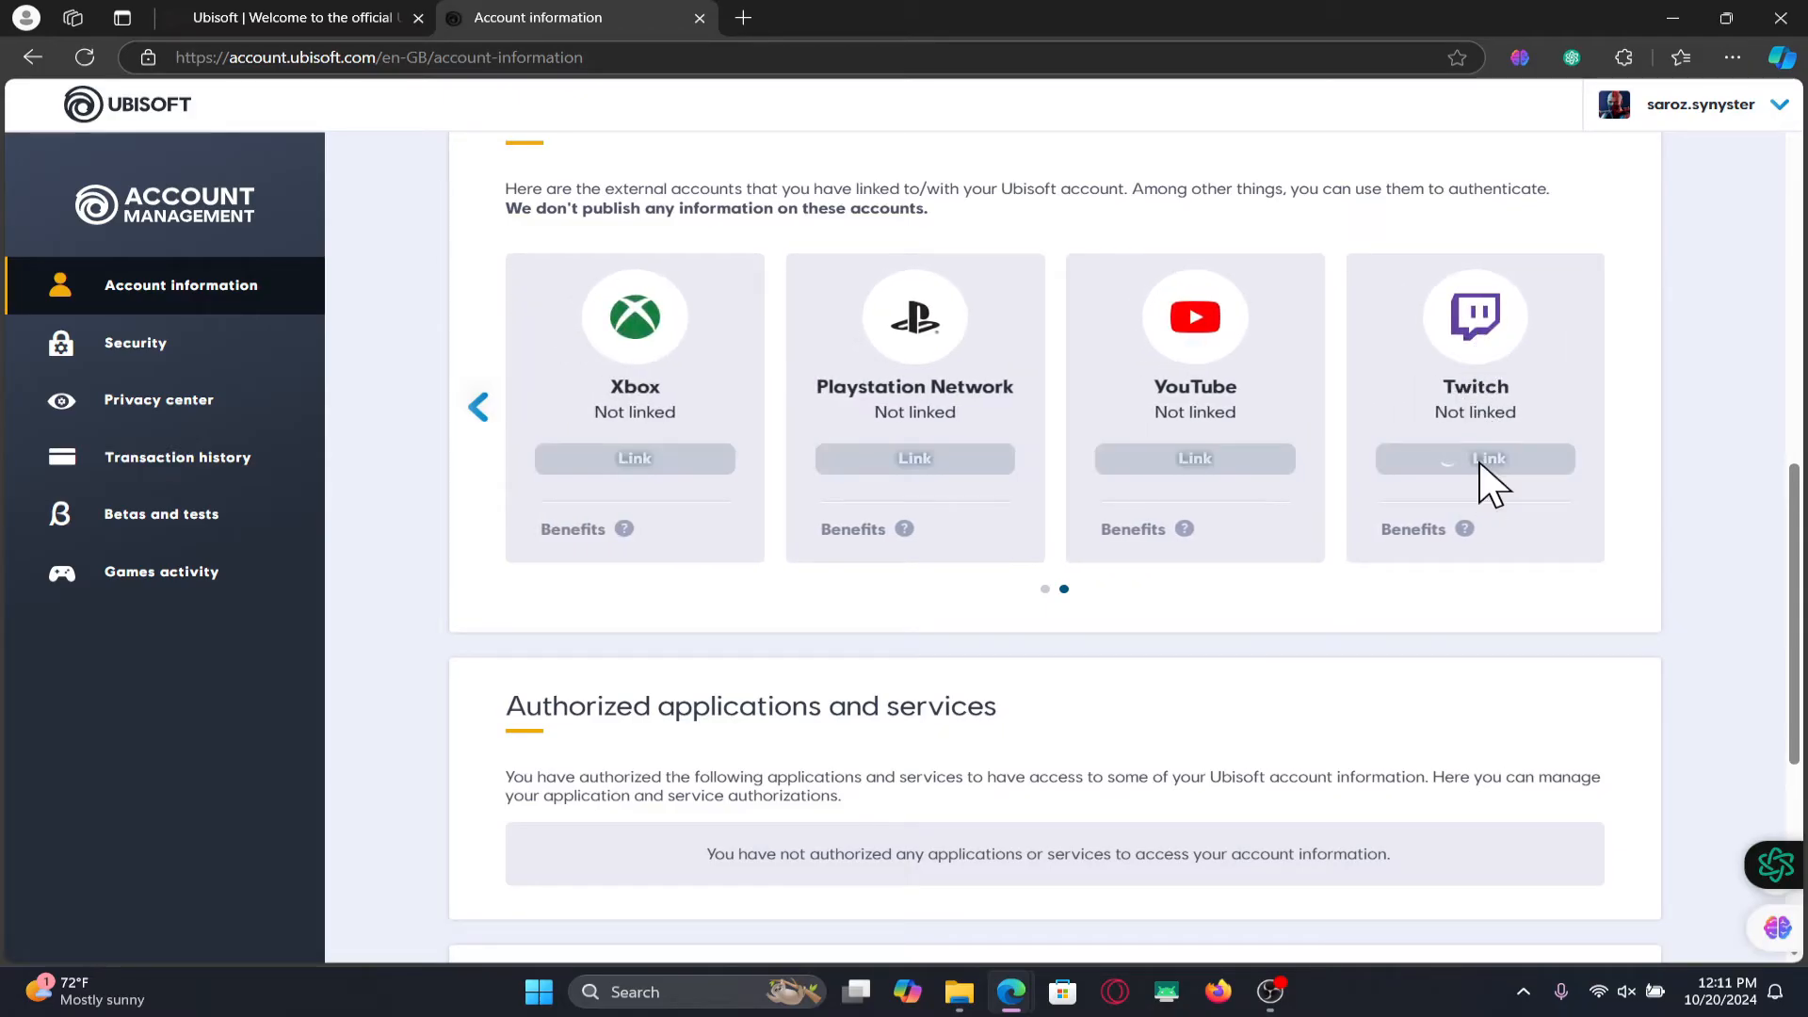
left_click(1473, 457)
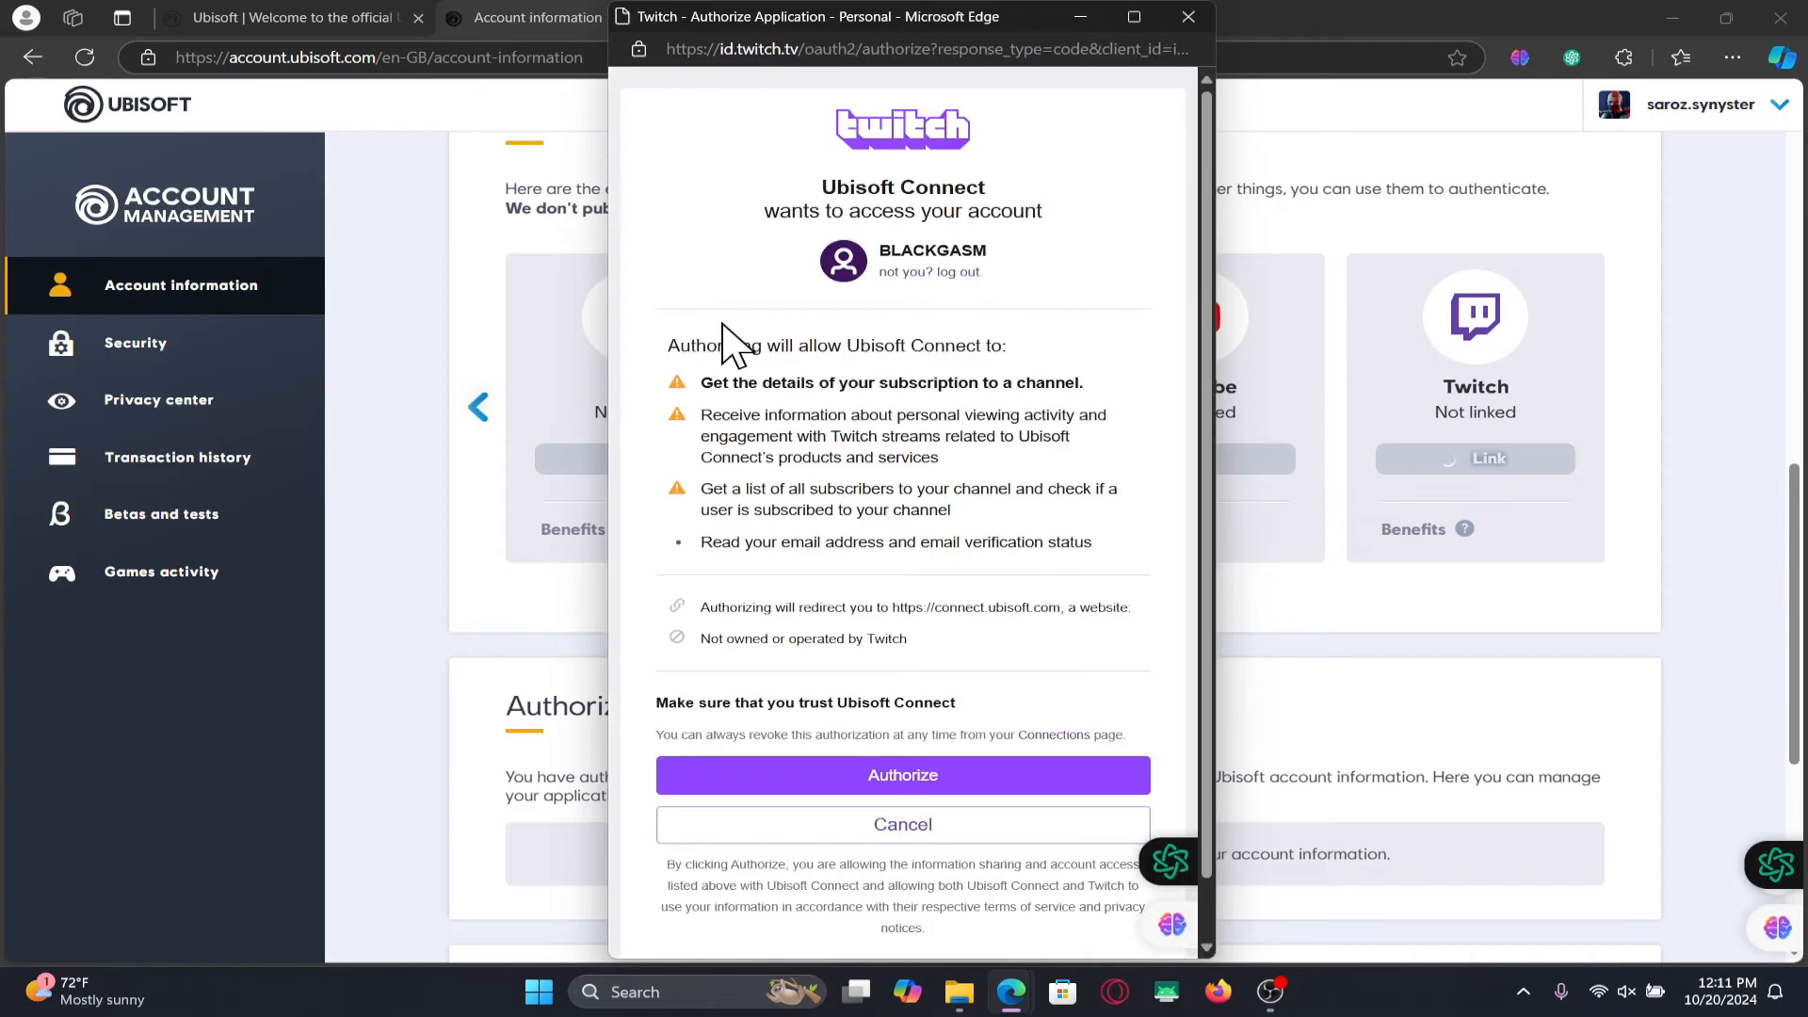
mouse_move(853, 820)
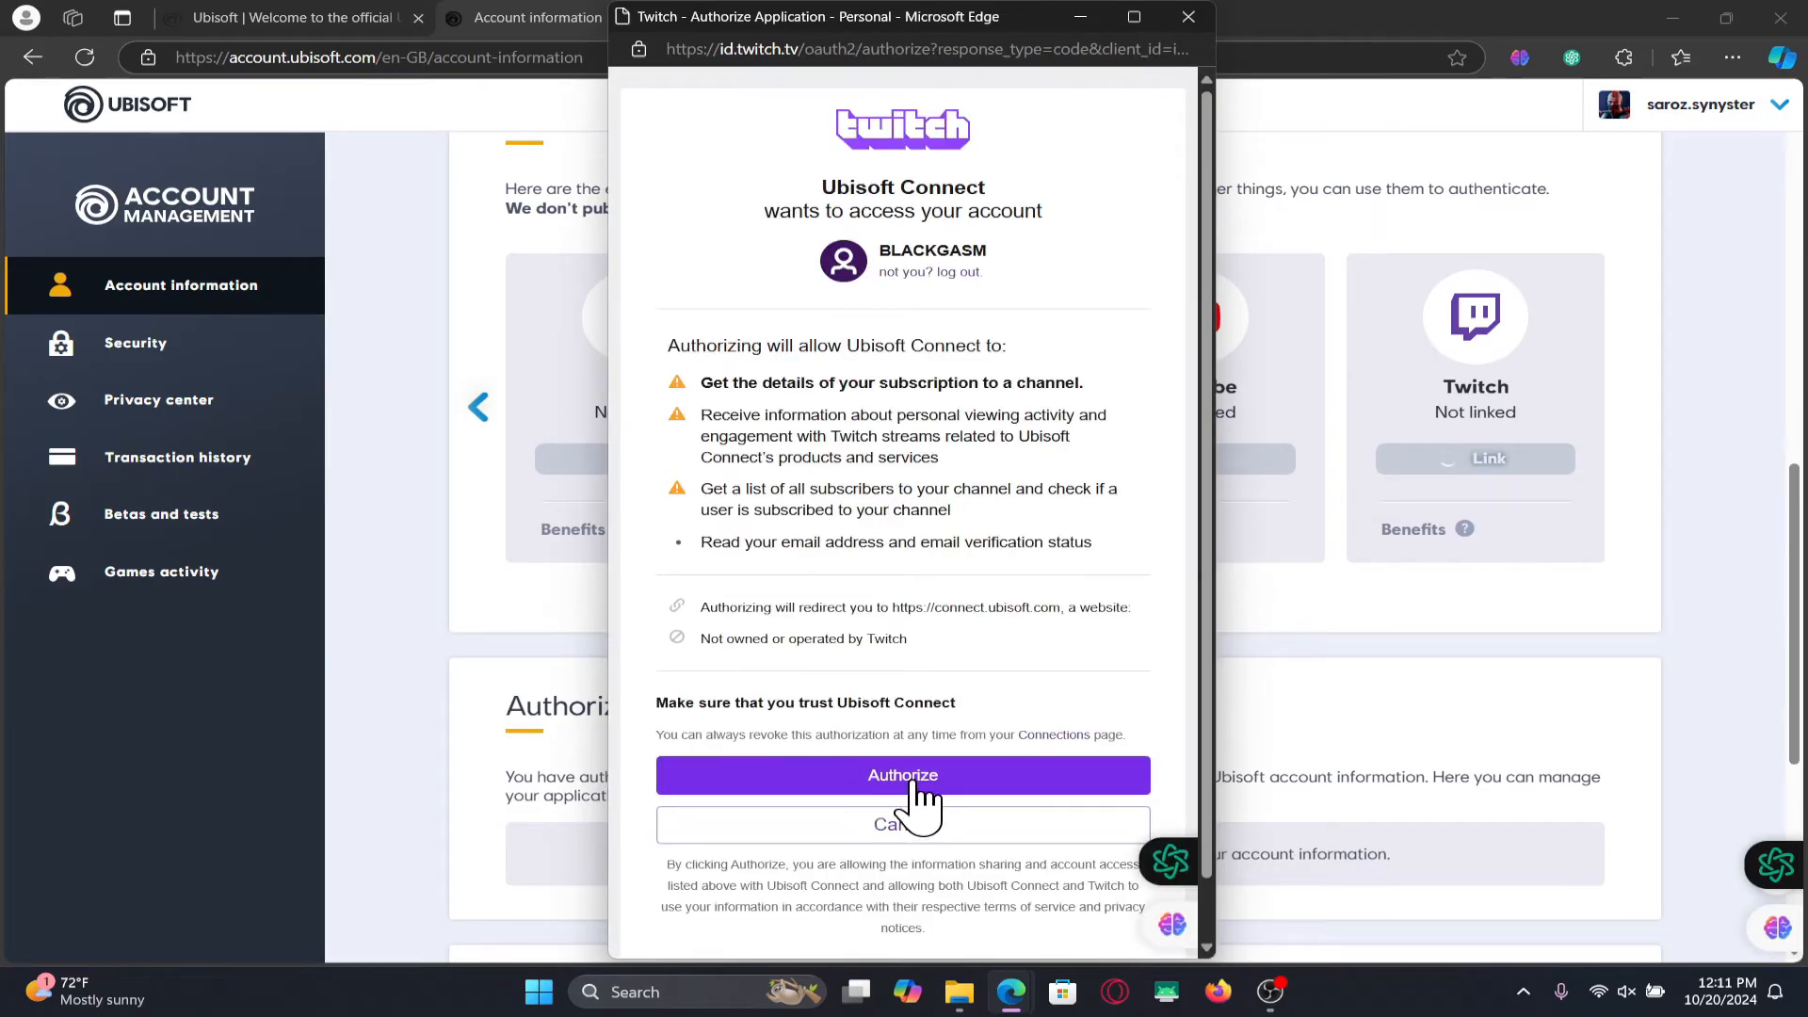
left_click(902, 775)
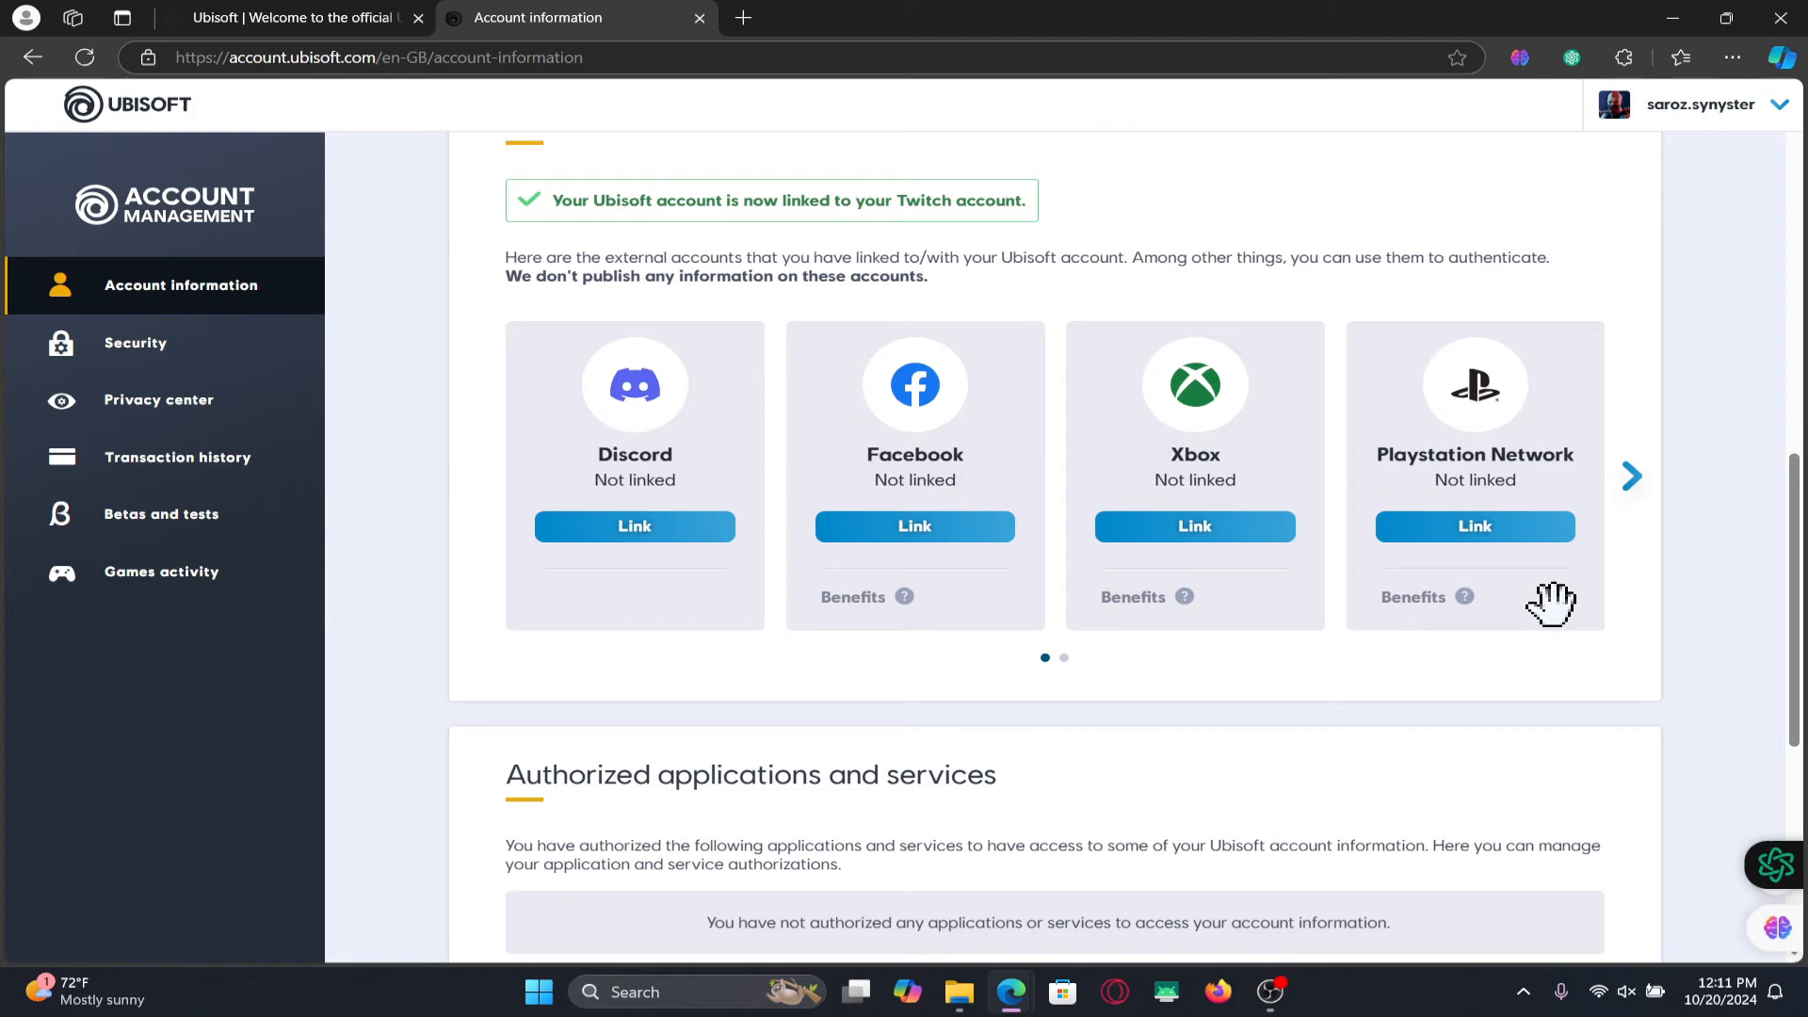
- View the Twitch card and Linked accounts section confirming Twitch is linked with an Unlink option
left_click(1632, 475)
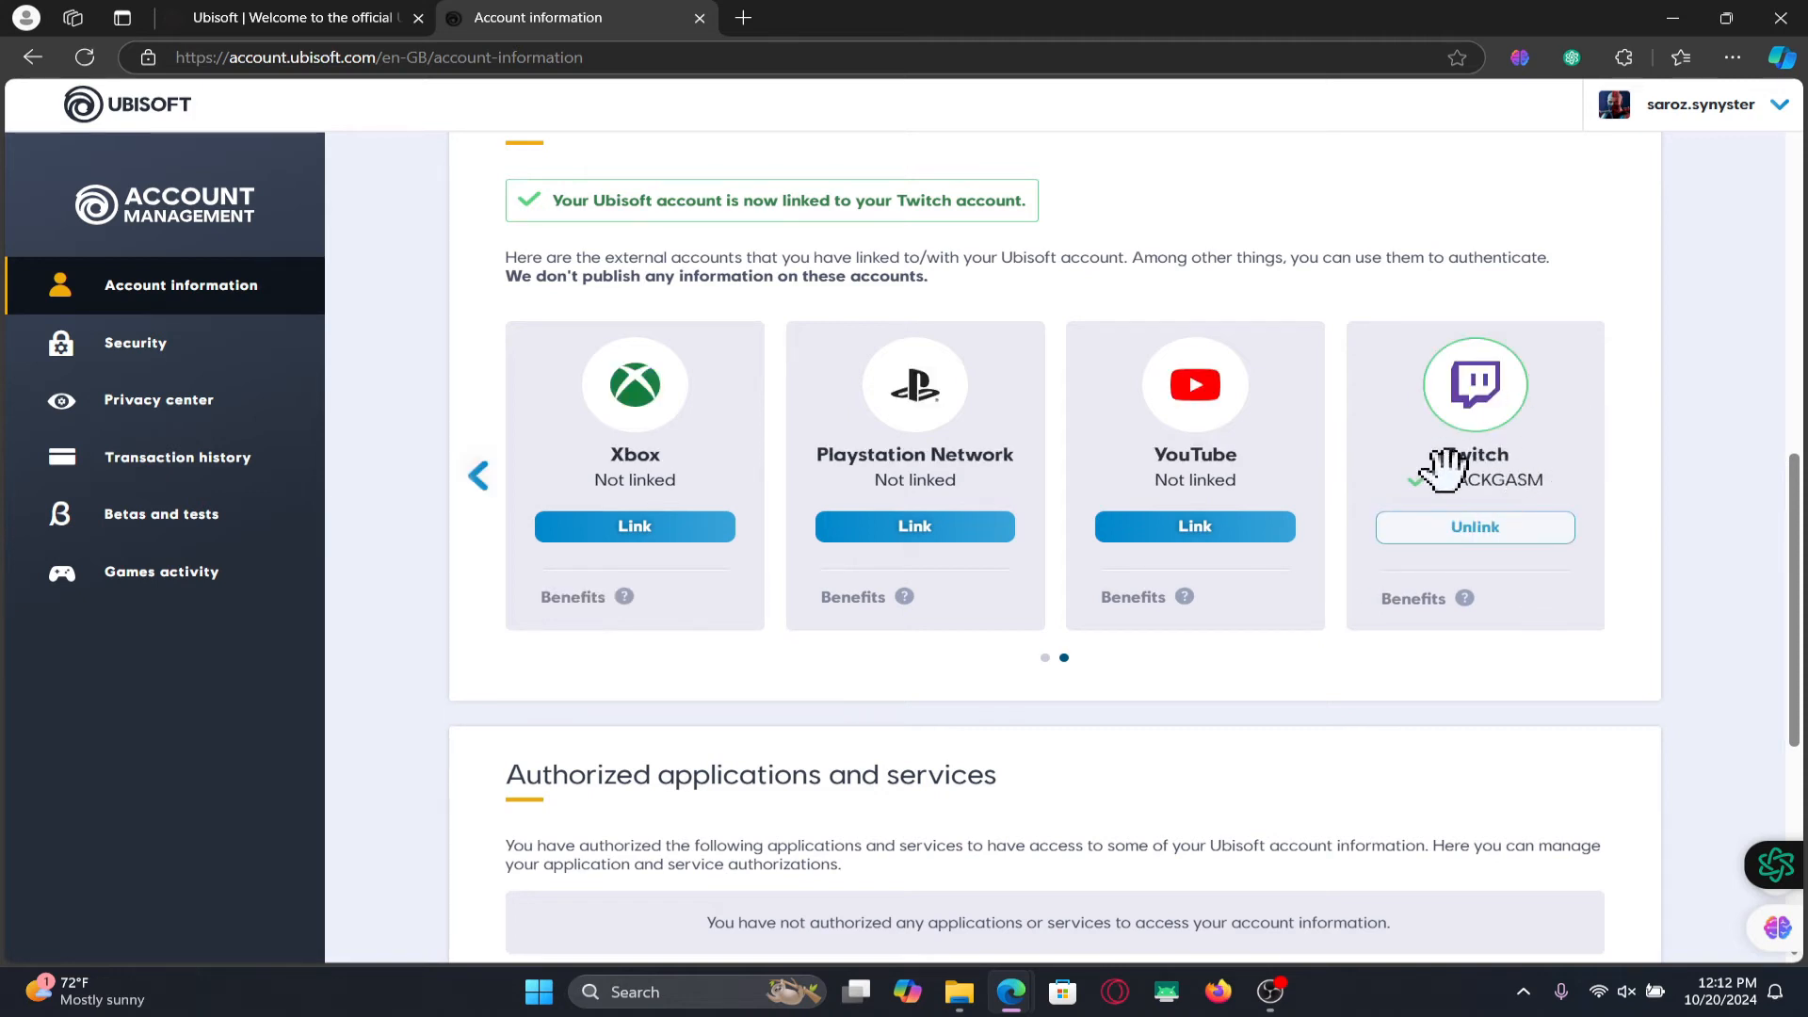
mouse_move(1554, 562)
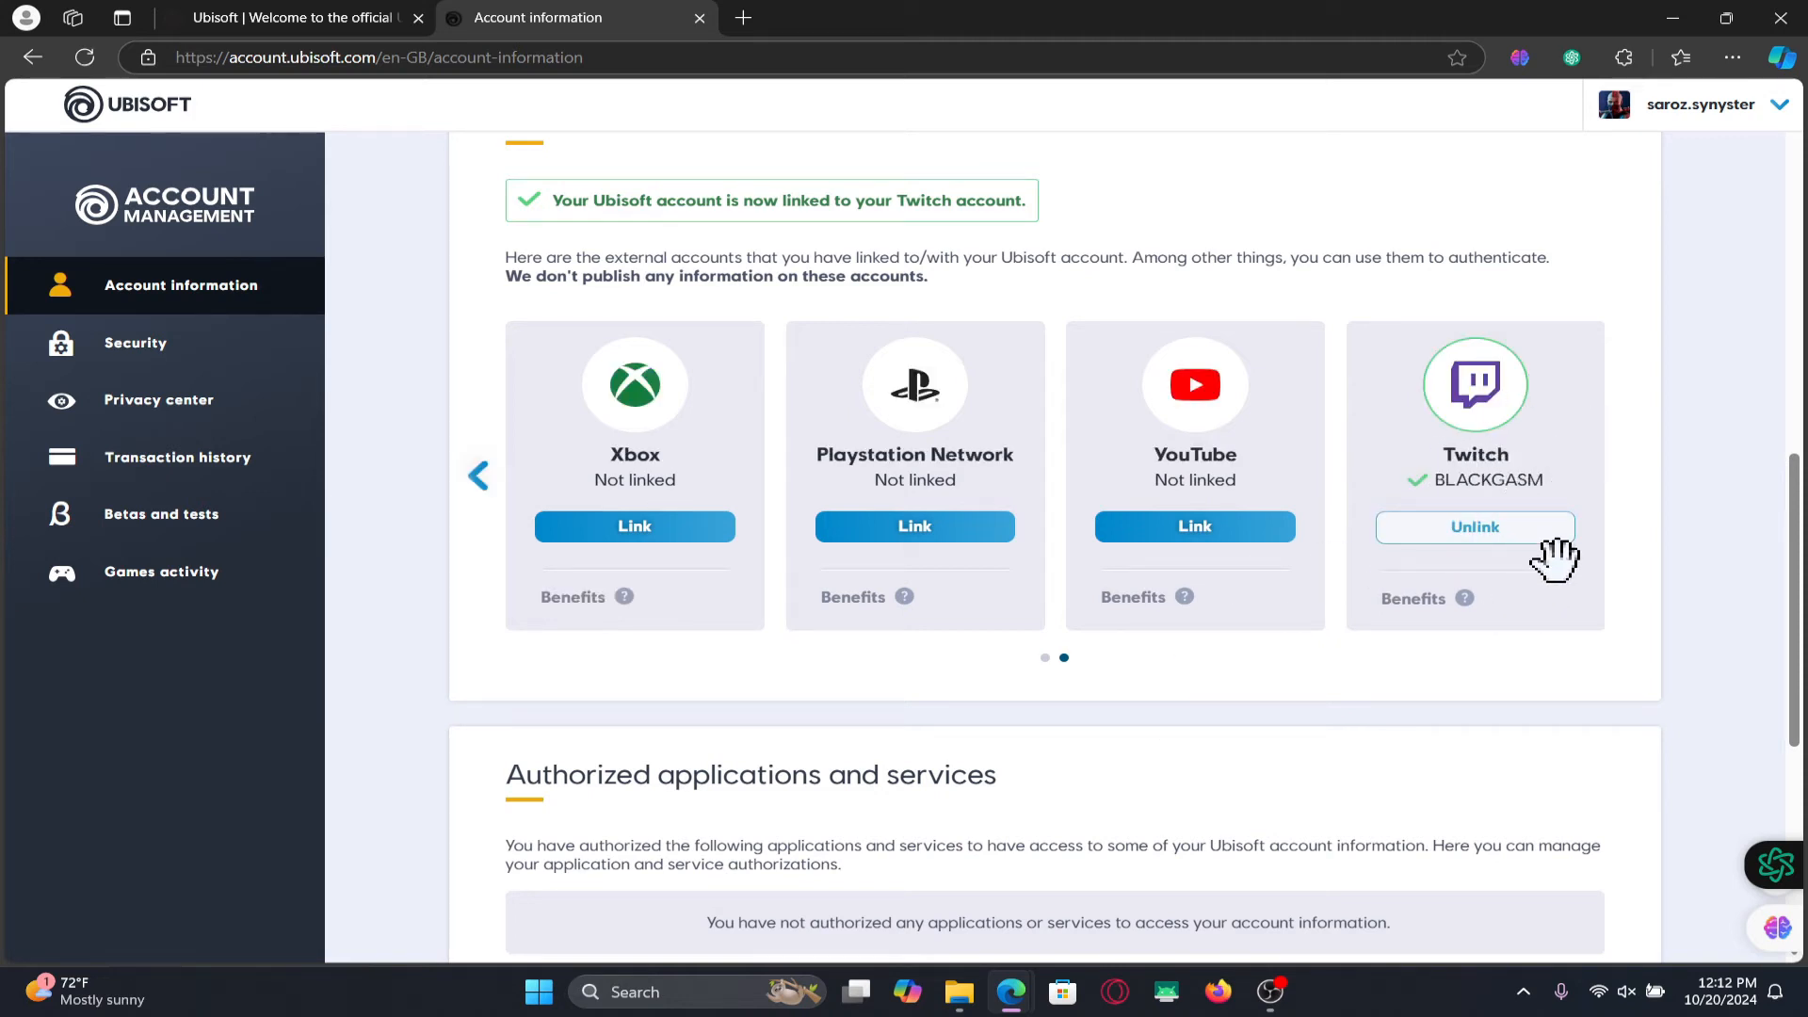
scroll("up", 3)
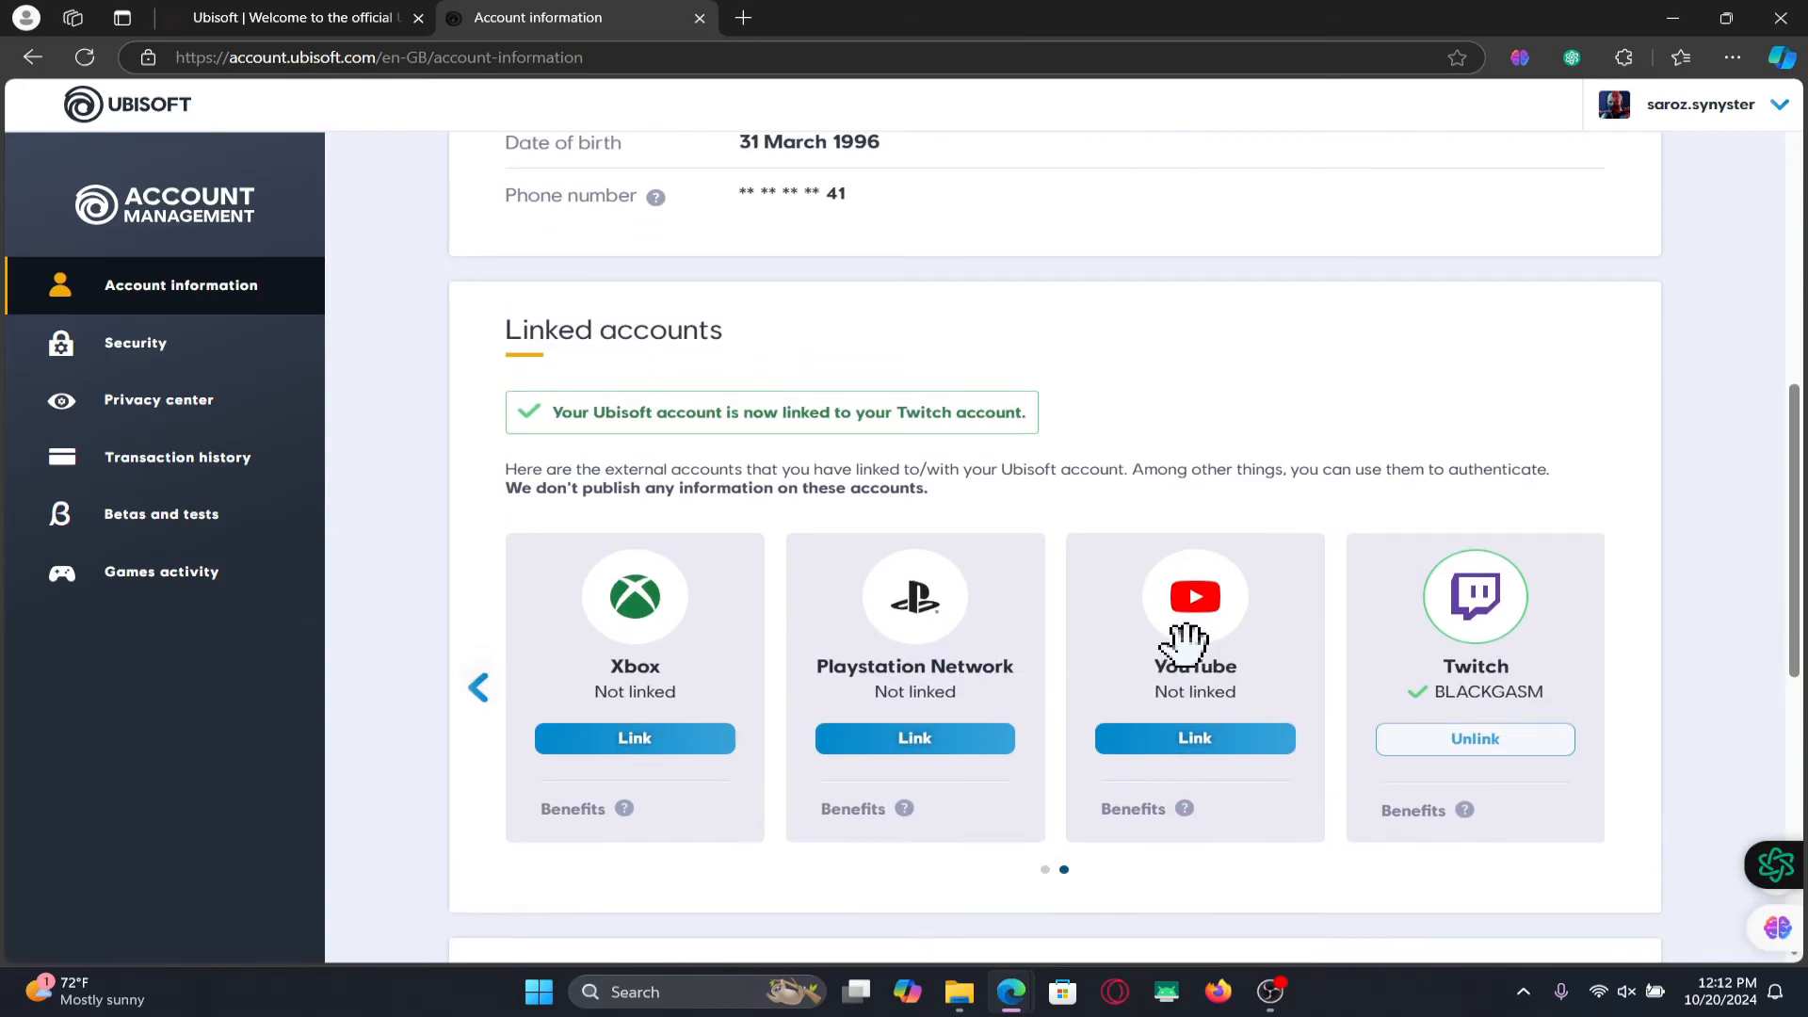